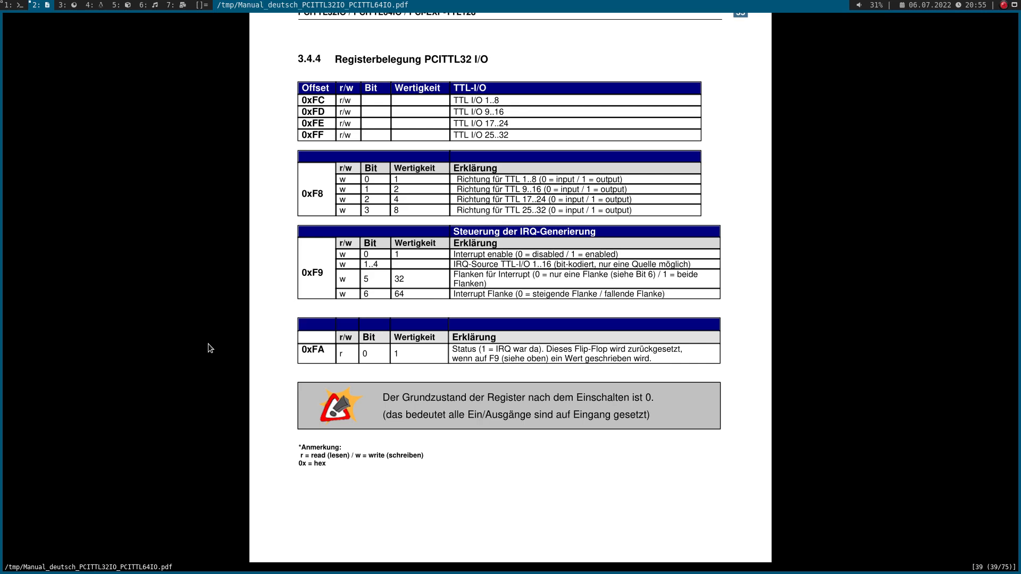
mouse_move(751, 98)
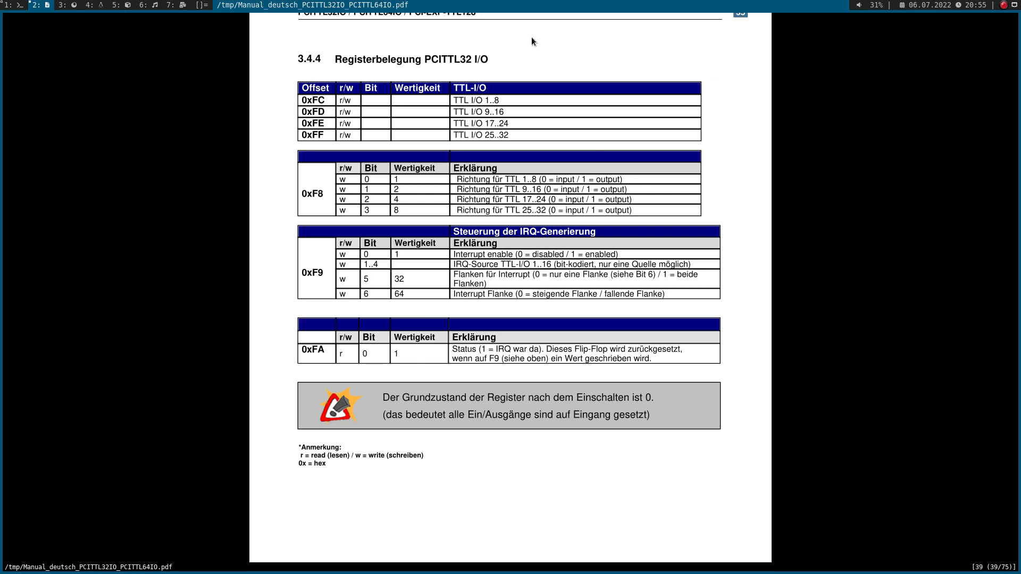
mouse_move(291, 113)
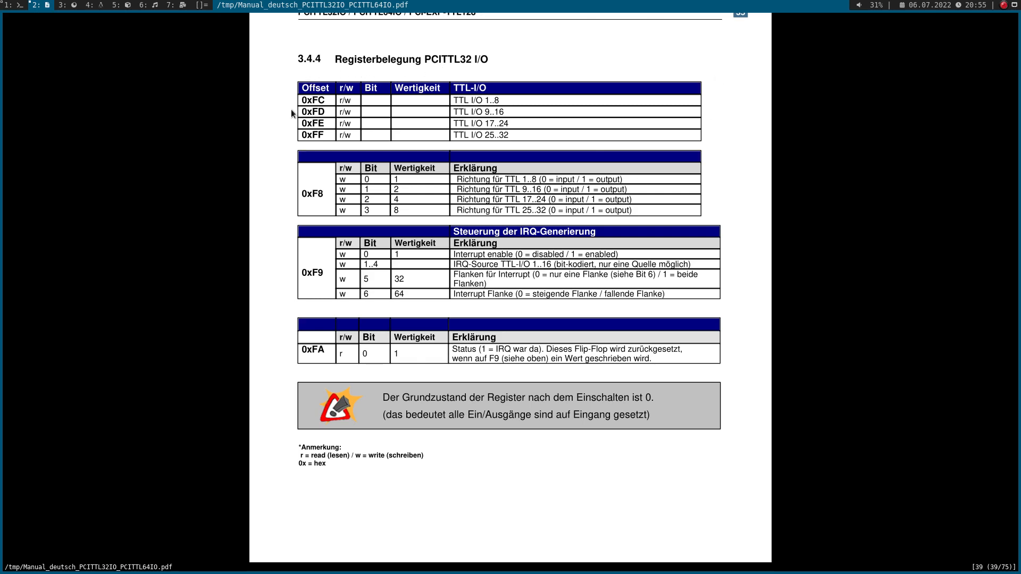
mouse_move(495, 127)
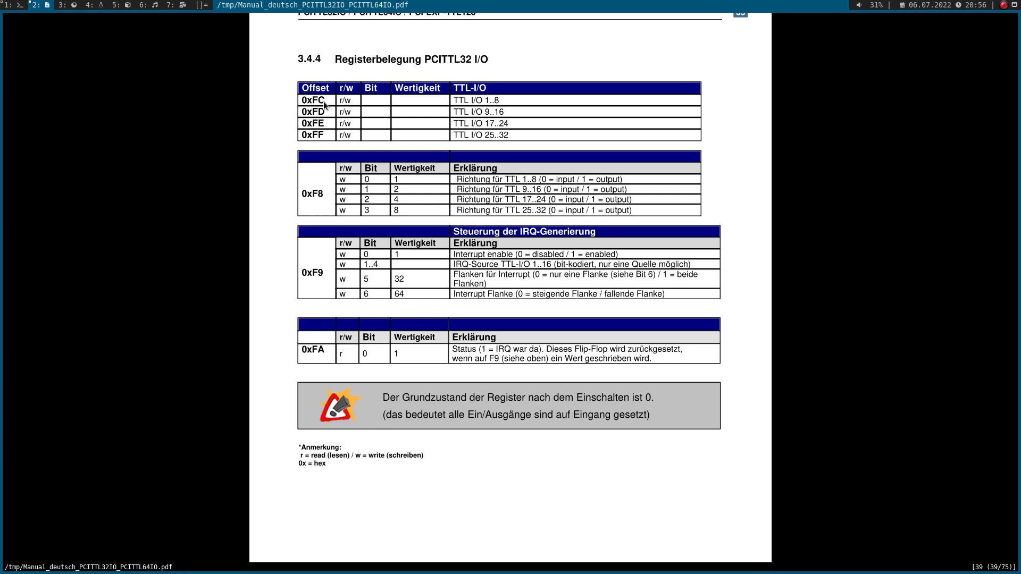
mouse_move(509, 104)
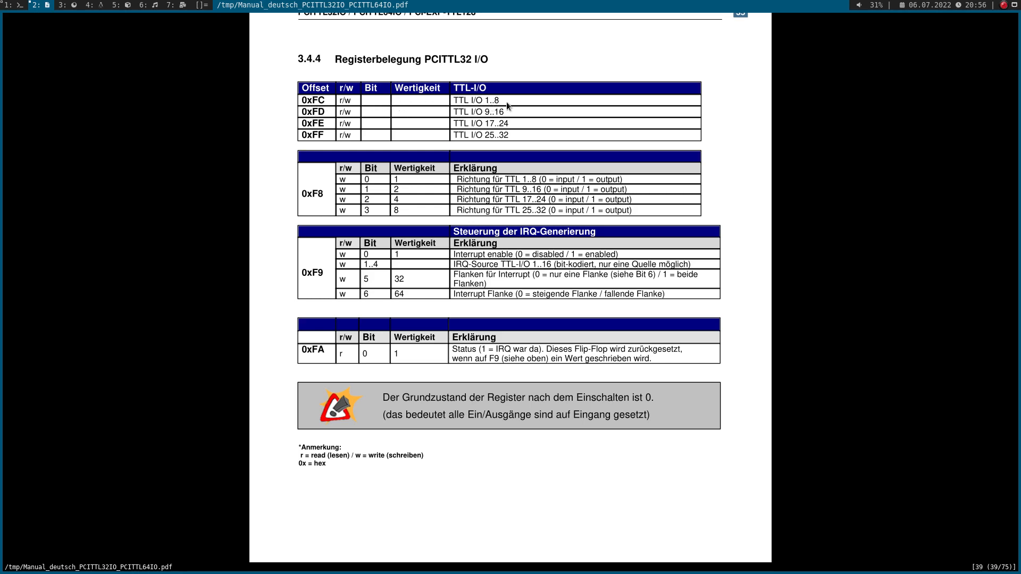
mouse_move(481, 111)
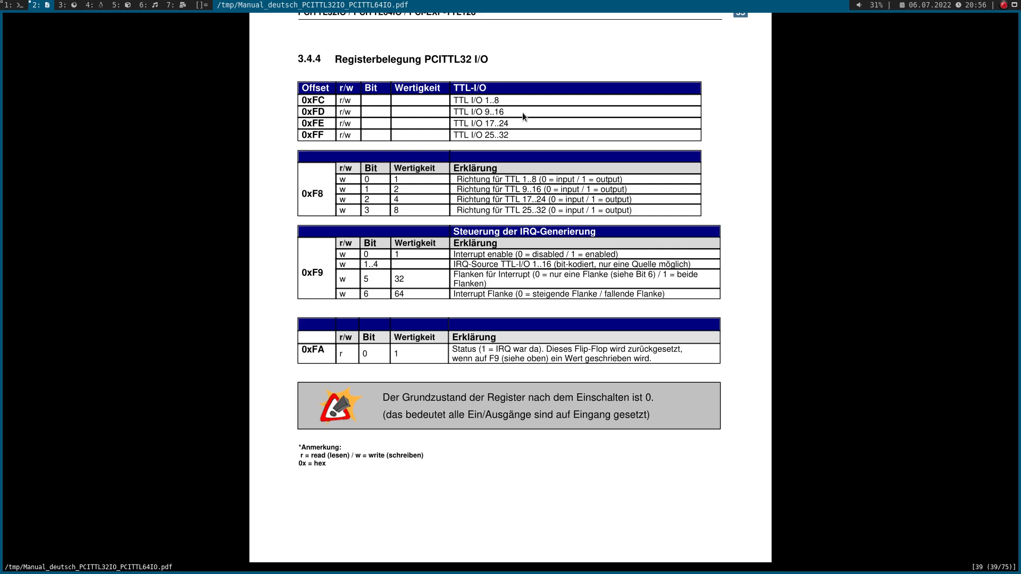
mouse_move(518, 105)
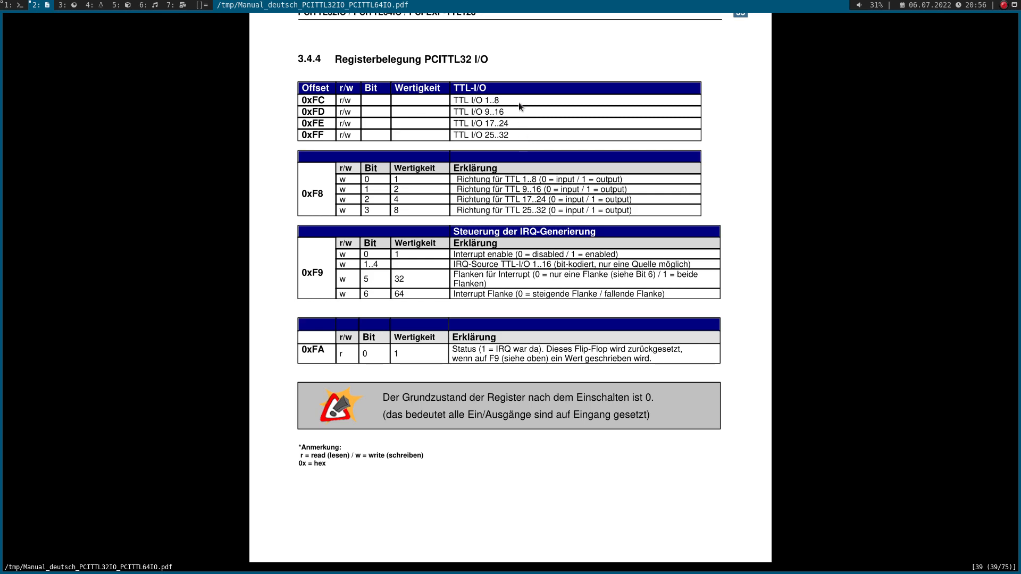
mouse_move(491, 89)
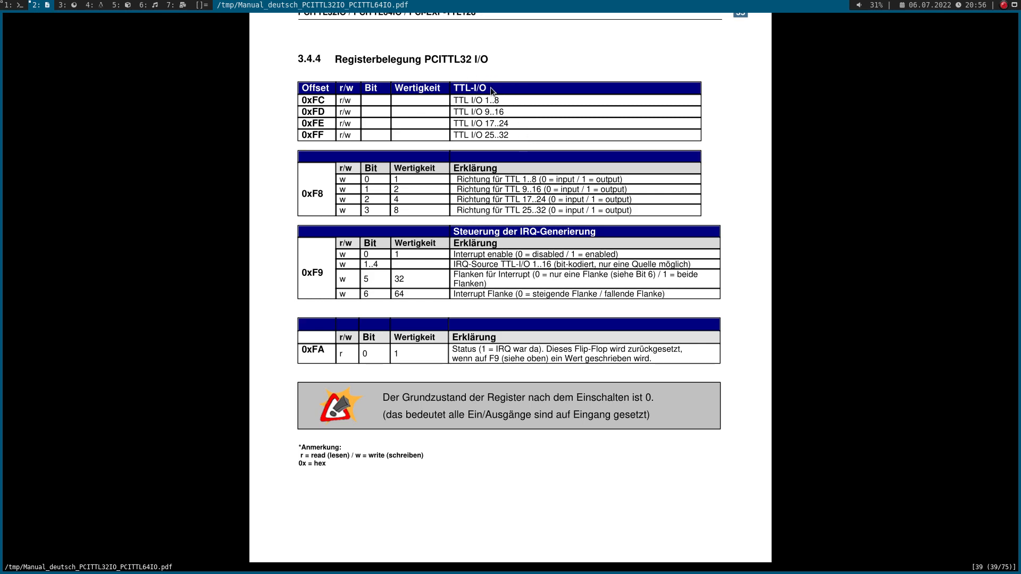
mouse_move(508, 106)
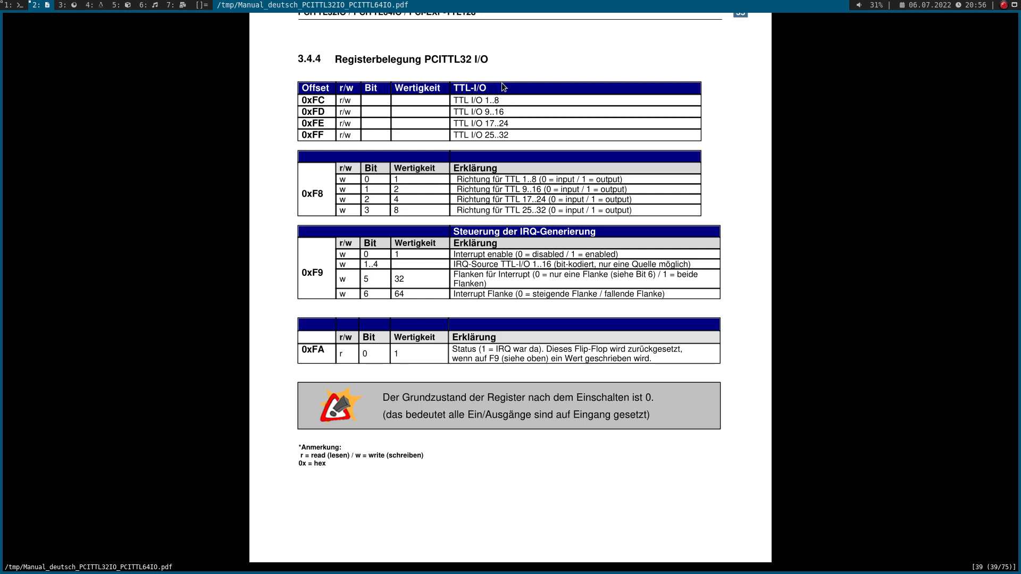
mouse_move(501, 98)
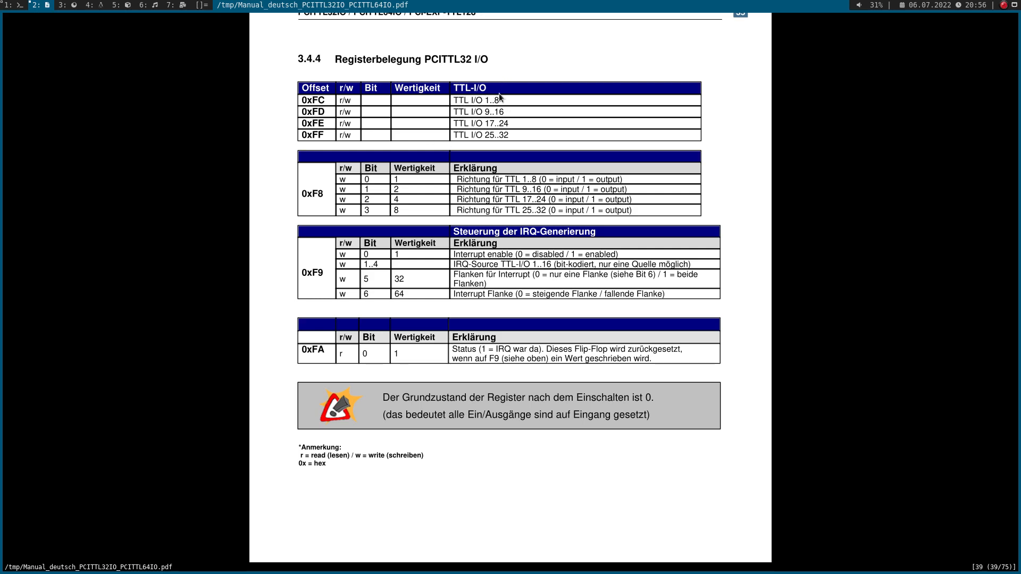
mouse_move(444, 189)
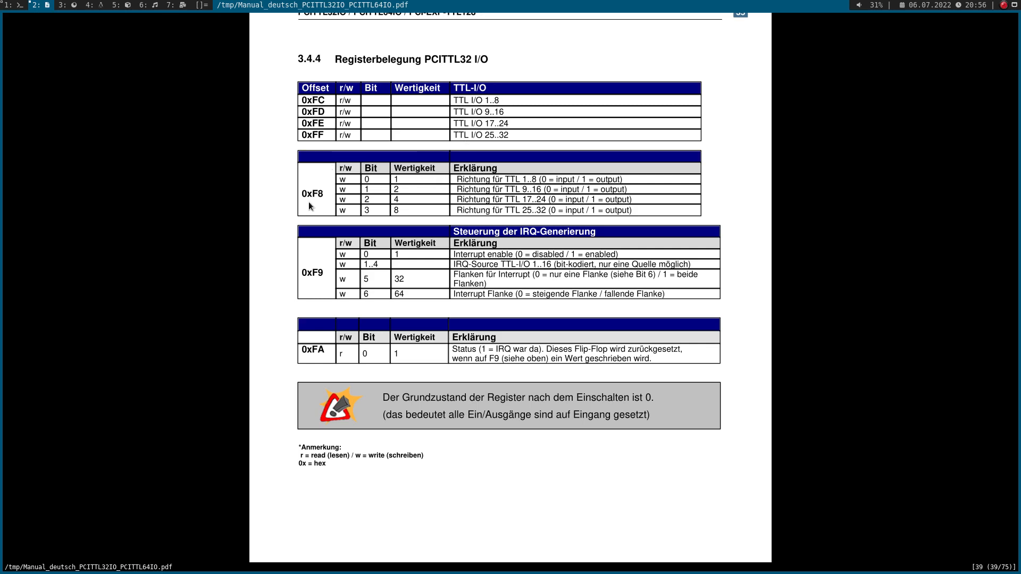
mouse_move(334, 202)
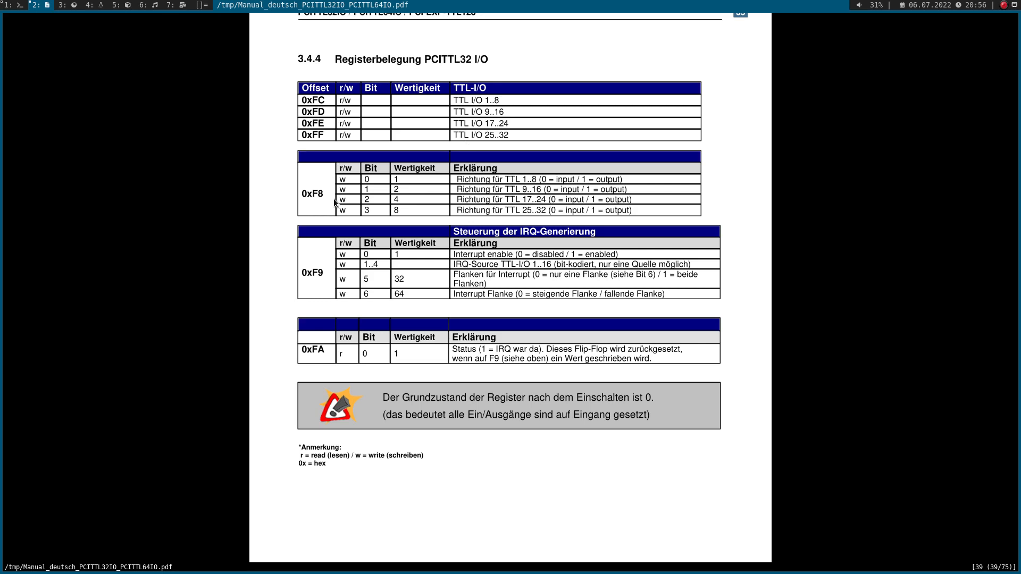
mouse_move(383, 172)
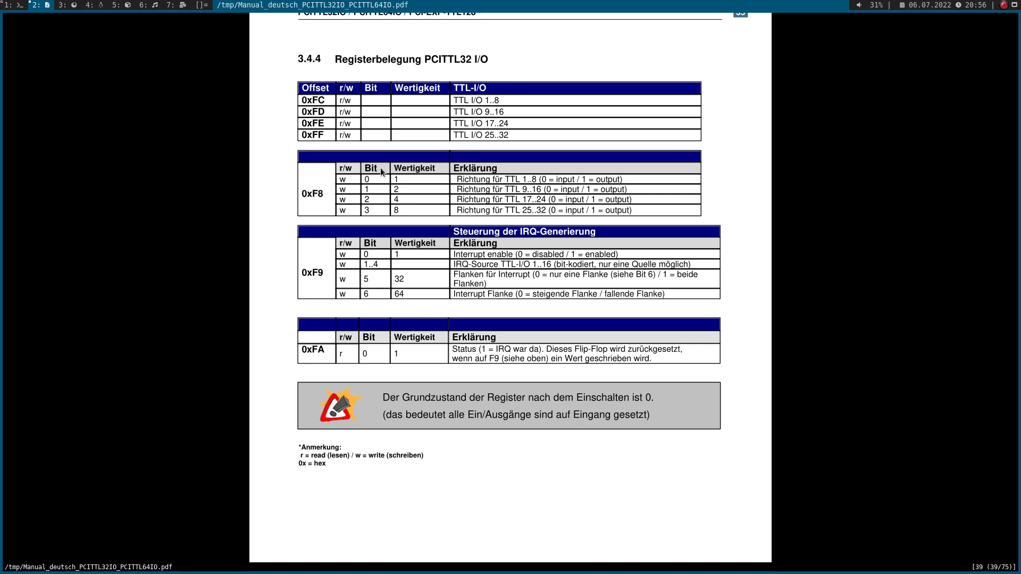
mouse_move(362, 181)
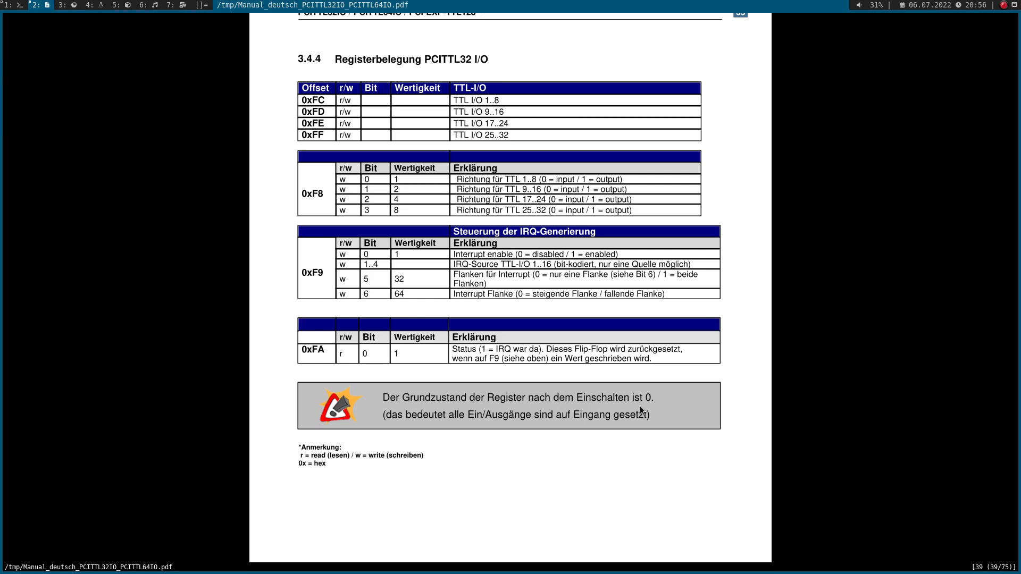
mouse_move(667, 206)
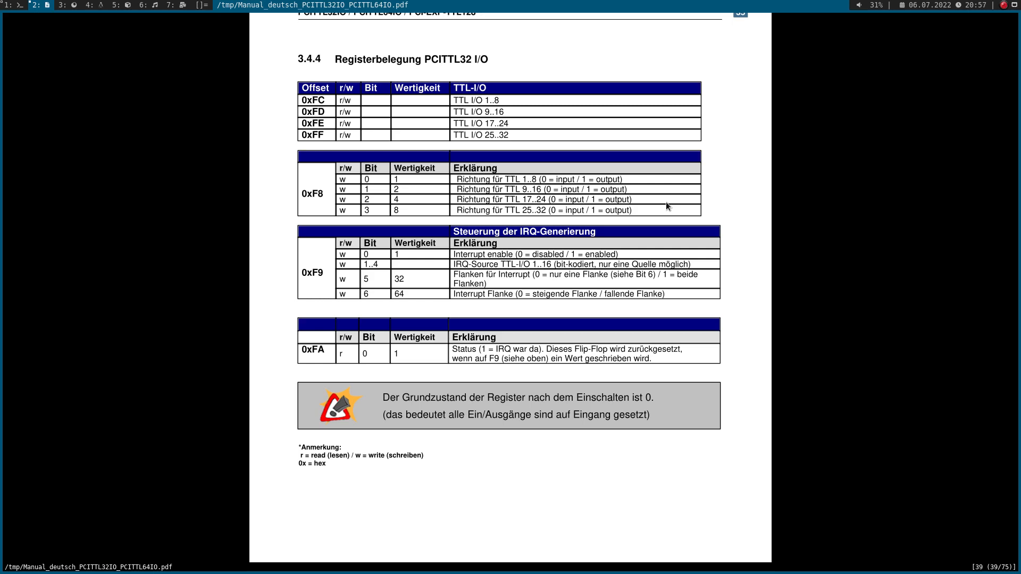
mouse_move(337, 127)
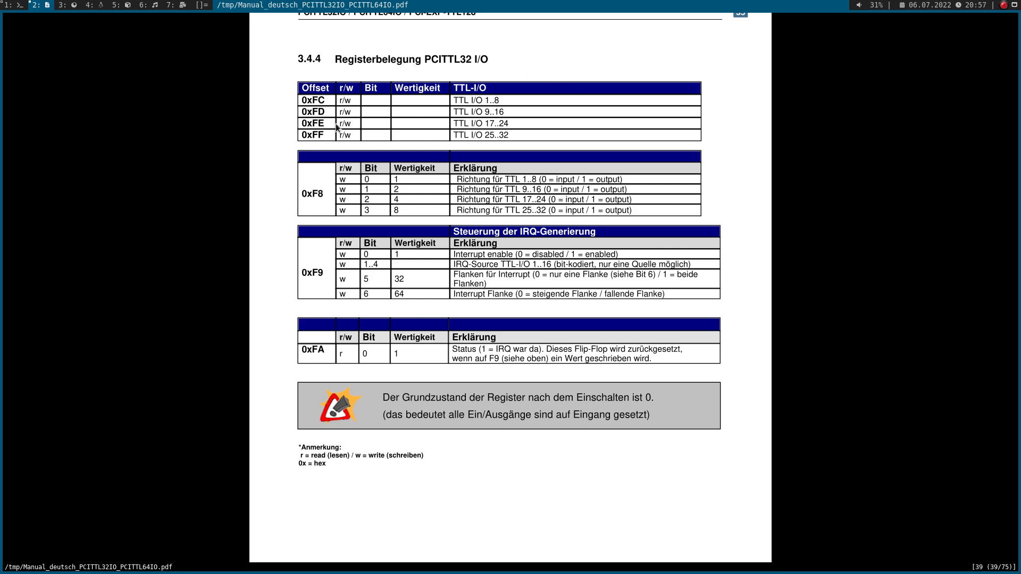
mouse_move(354, 140)
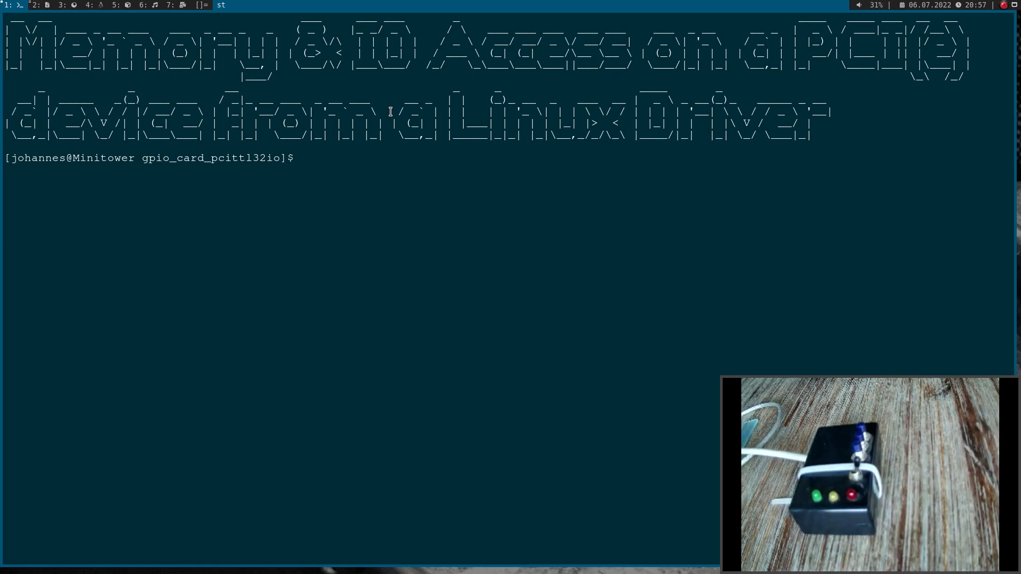
mouse_move(170, 141)
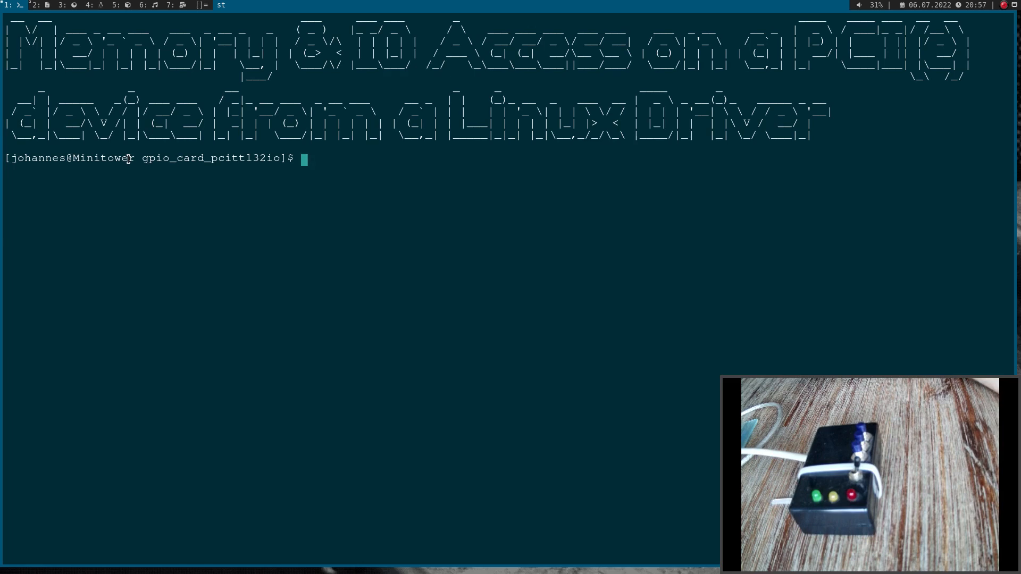
mouse_move(114, 181)
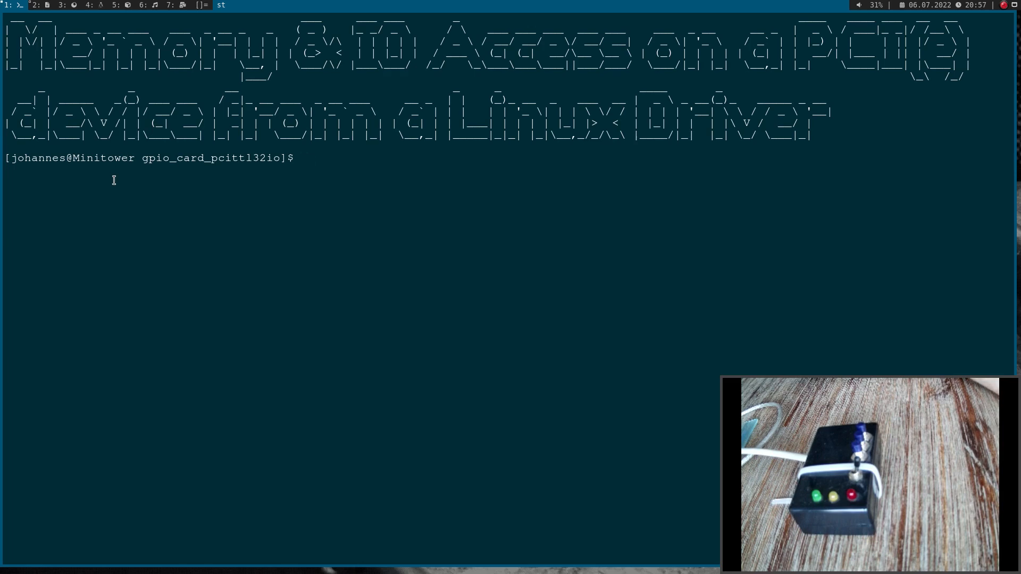
mouse_move(264, 157)
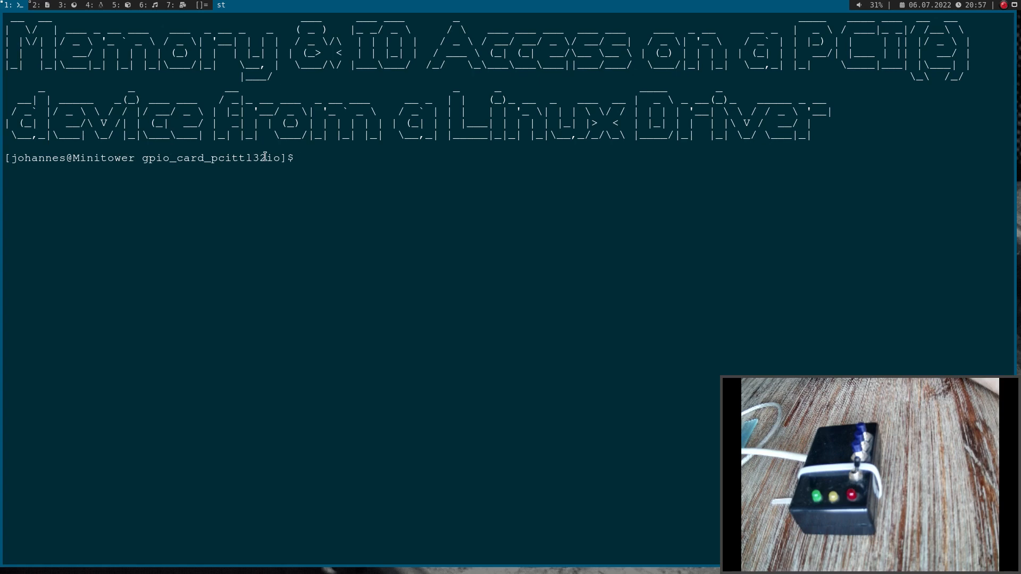
Step: List the driver folder with ls and open pcittl32io.c in Vim
type("ls")
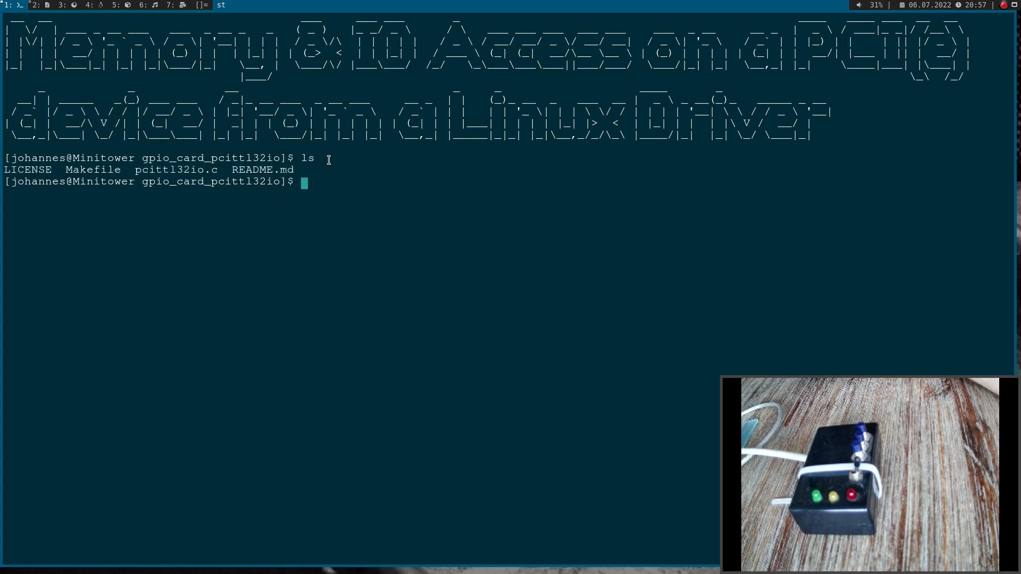
double_click(175, 169)
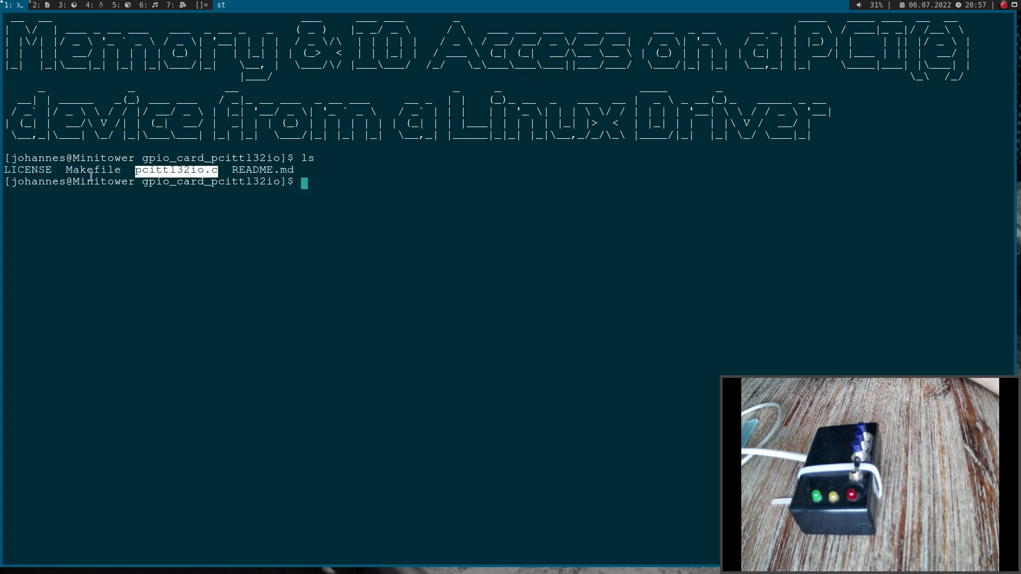
type("vim")
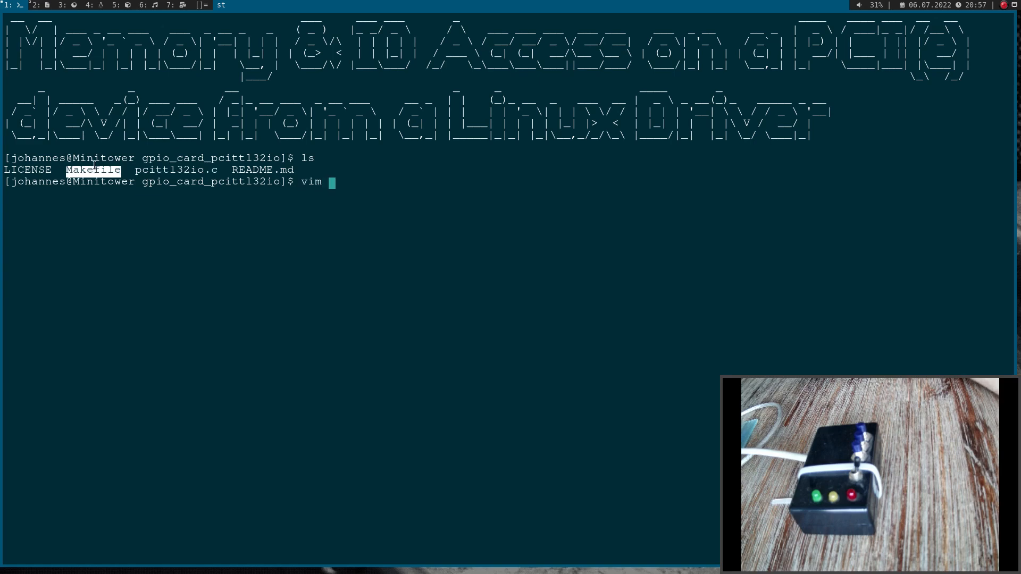
type("pcittl32io.c")
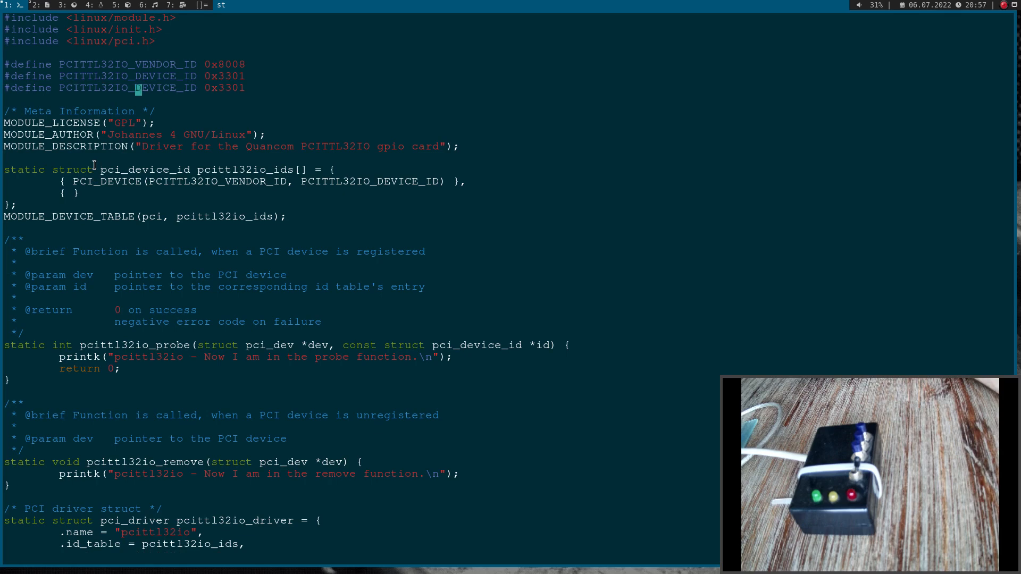
Step: Define PCITTL32IO_OFFSET_IO_STATE as 0xFC and PCITTL32IO_OFFSET_DIRECTION as 0xF8
type("OFFSET")
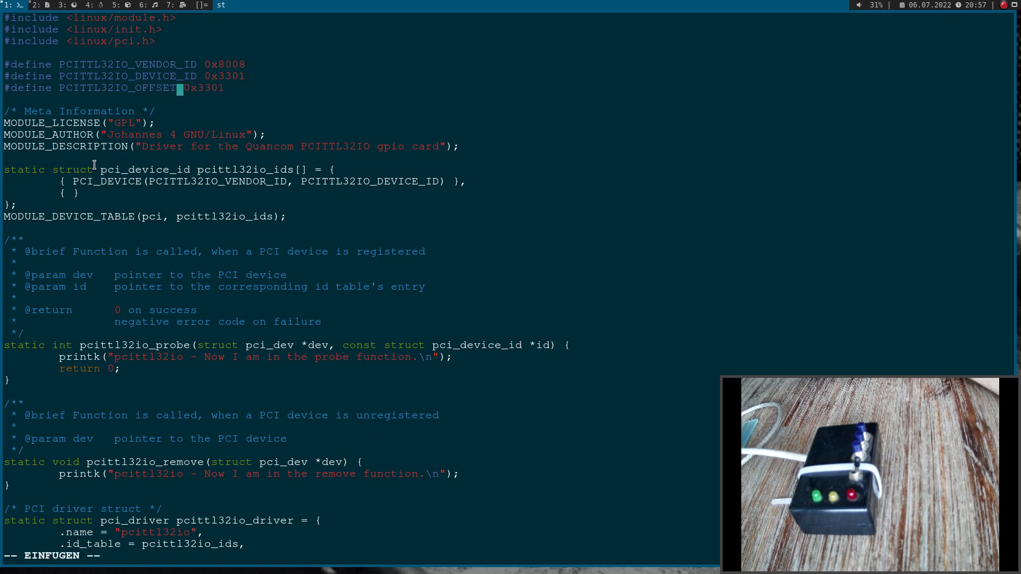
type("_IO_STATE")
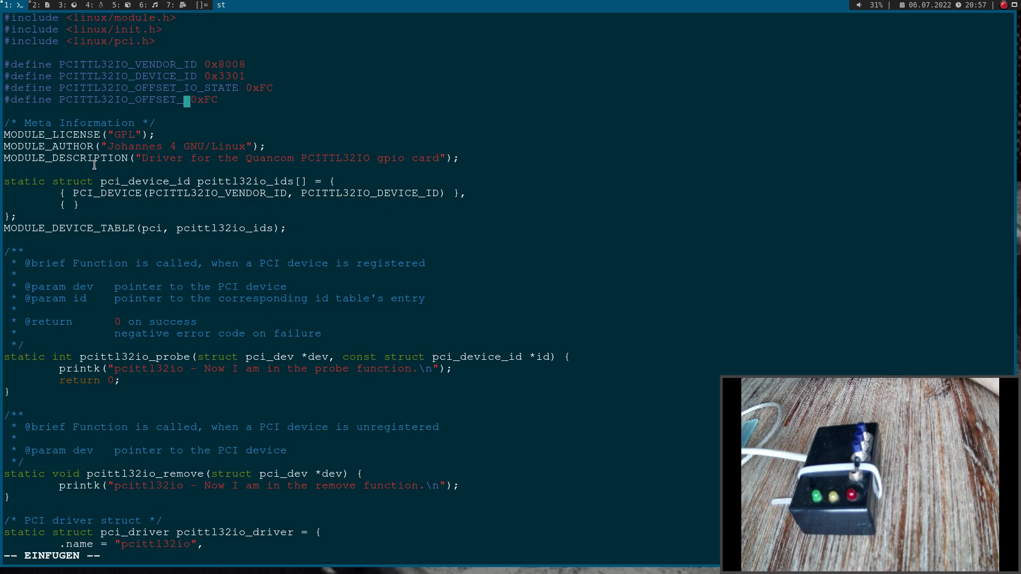
type("DIRECTION")
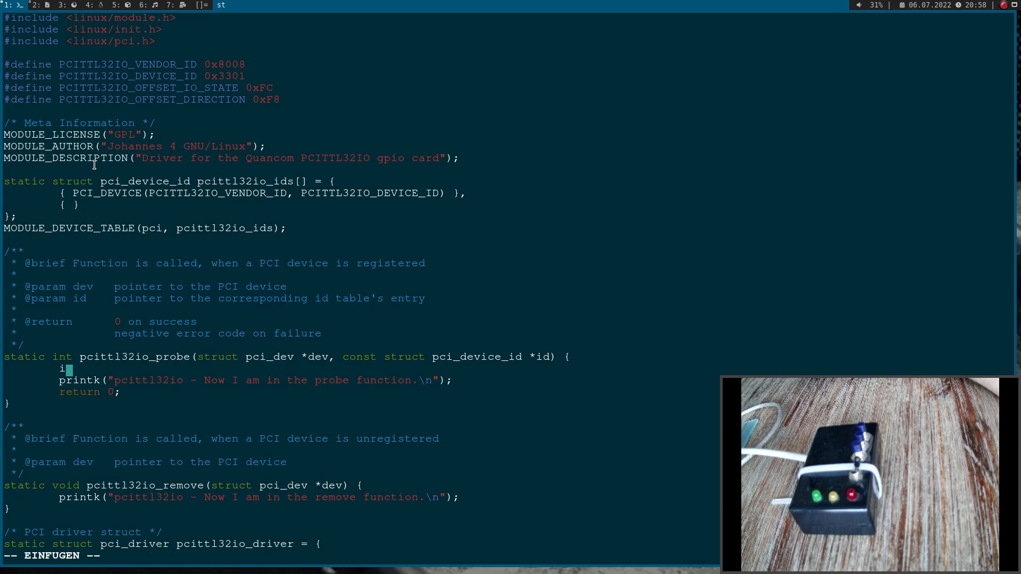
Step: Declare int status and an iomem ptr_bar0, then assign status = pci_resource_len(dev, 0)
type("nt stau")
type("void __")
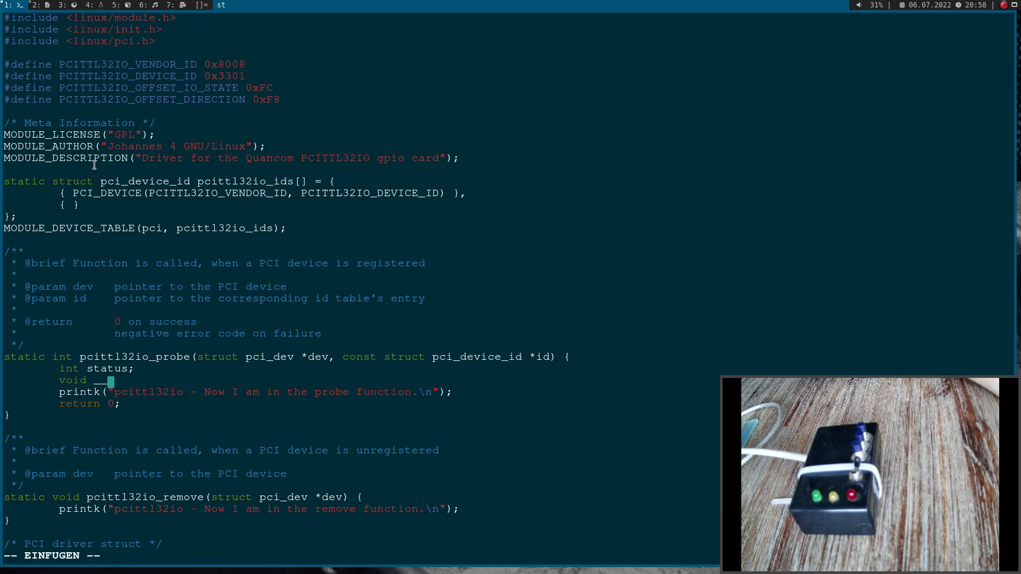
type("i")
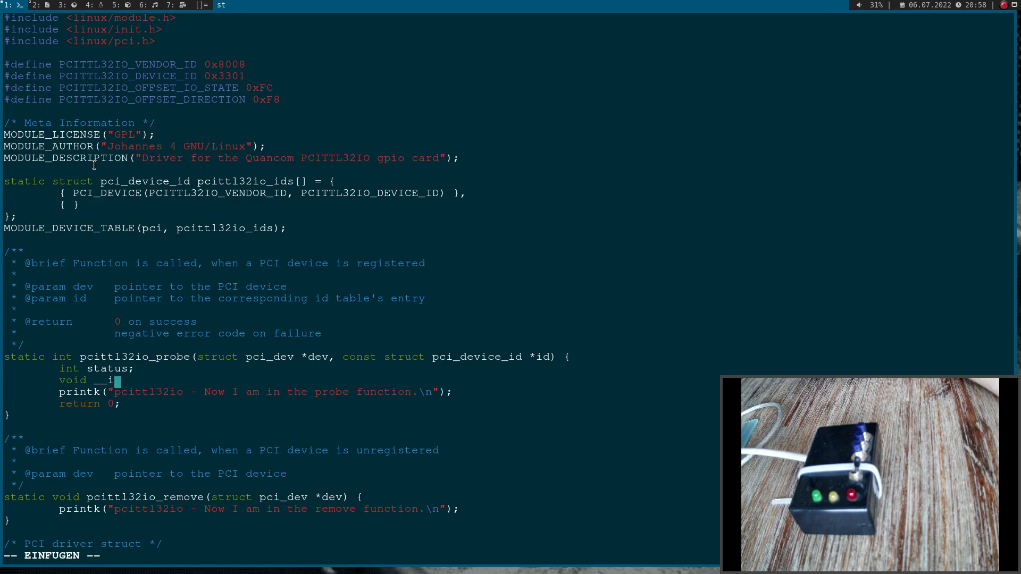
type("omem")
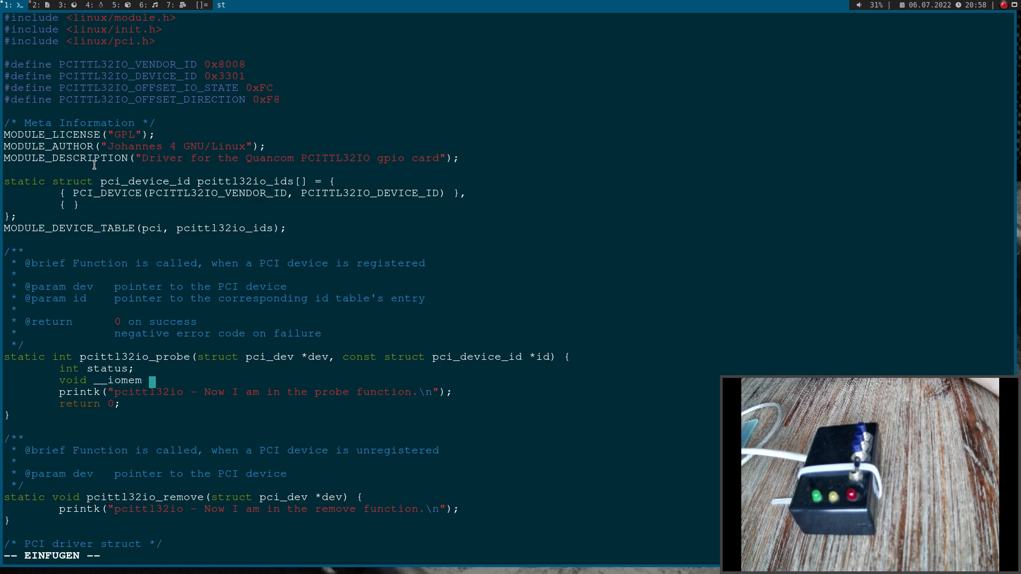
type("*ptr_bar0;")
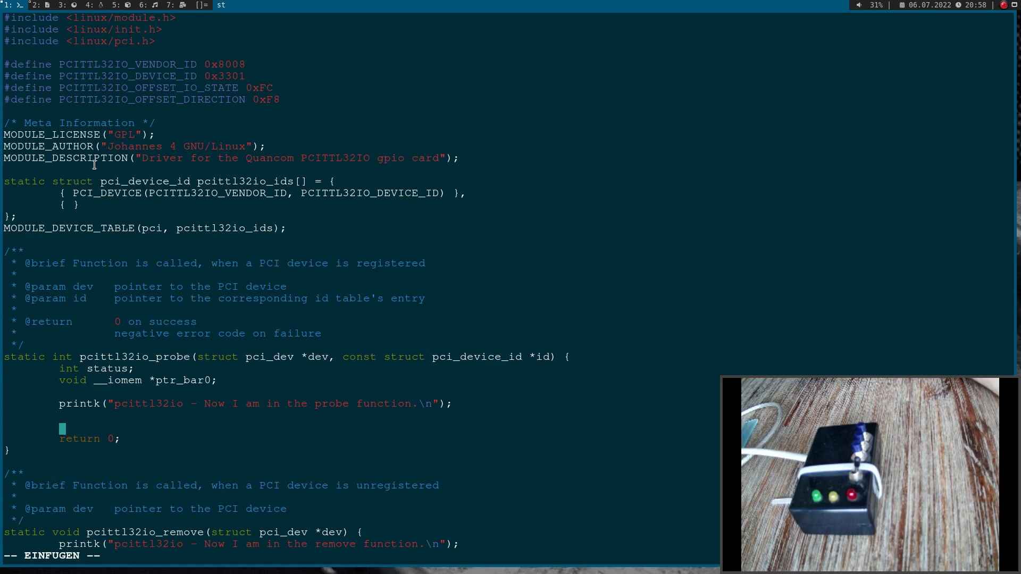
type("status = p")
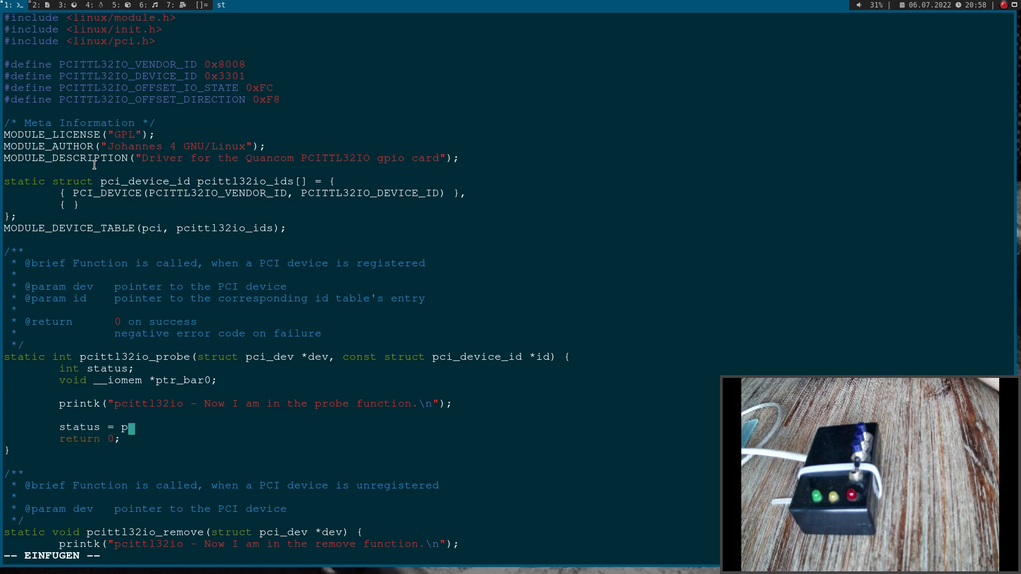
type("ci")
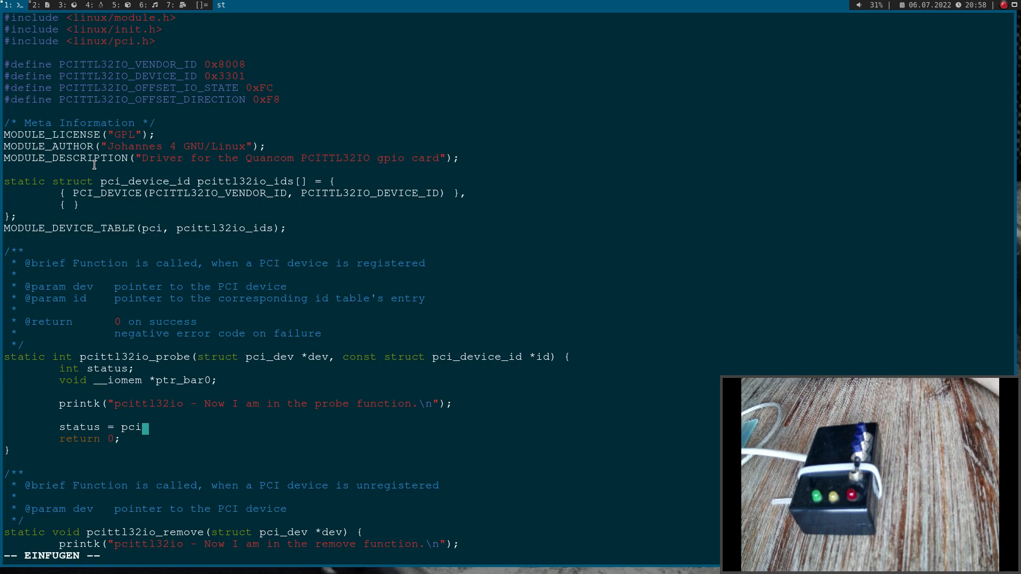
type("res")
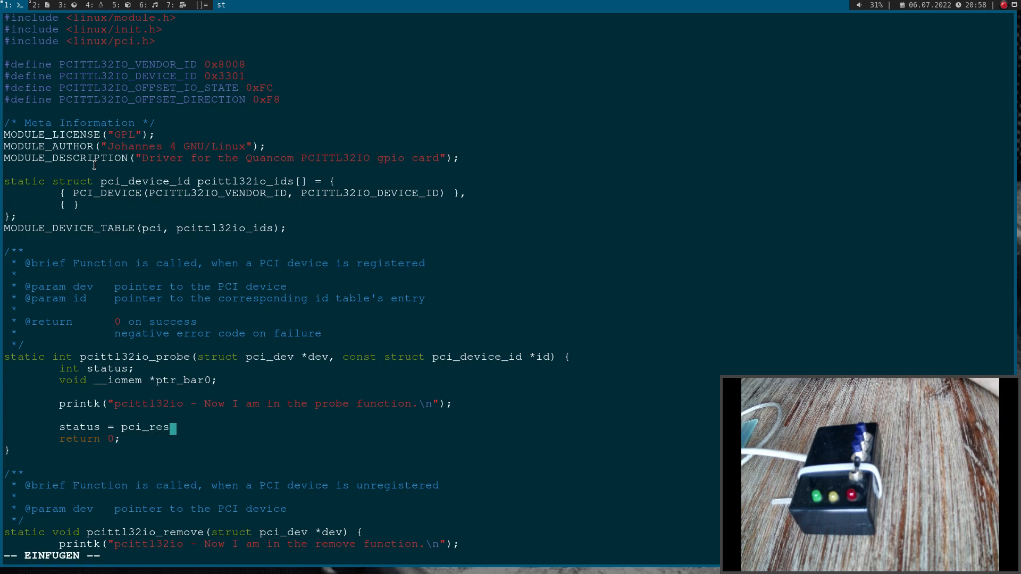
type("ource_len")
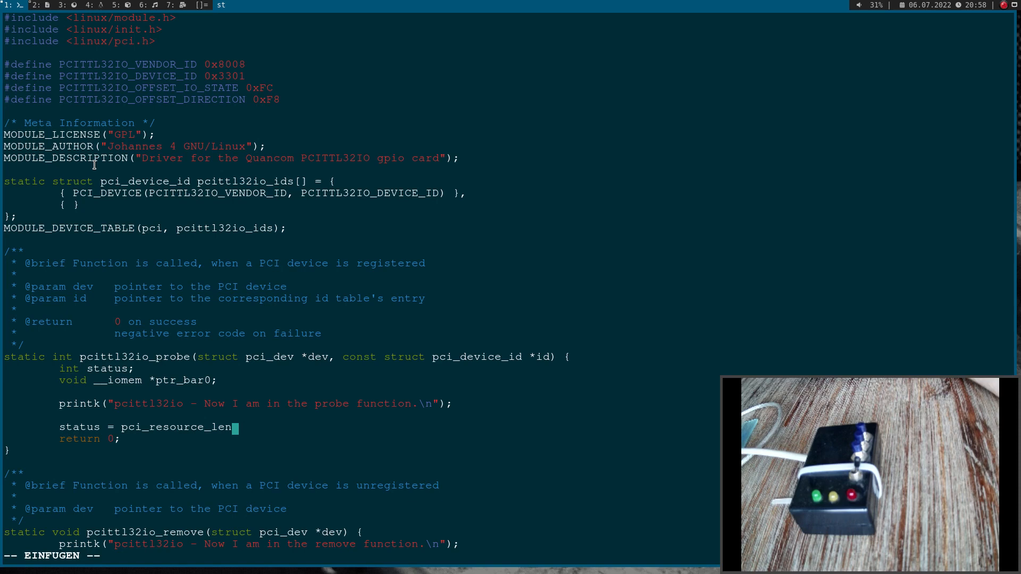
type("(")
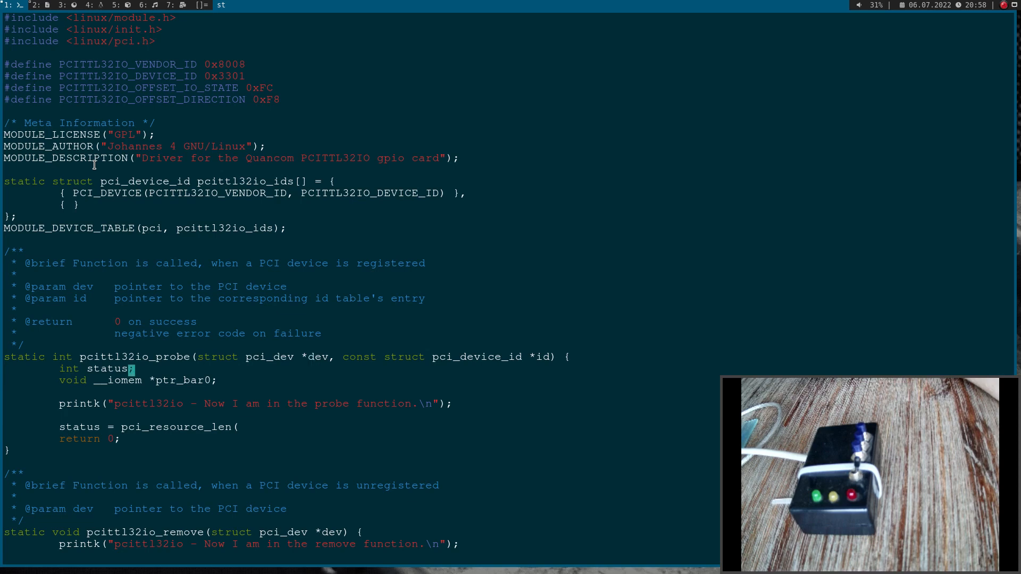
type("dev, 0")
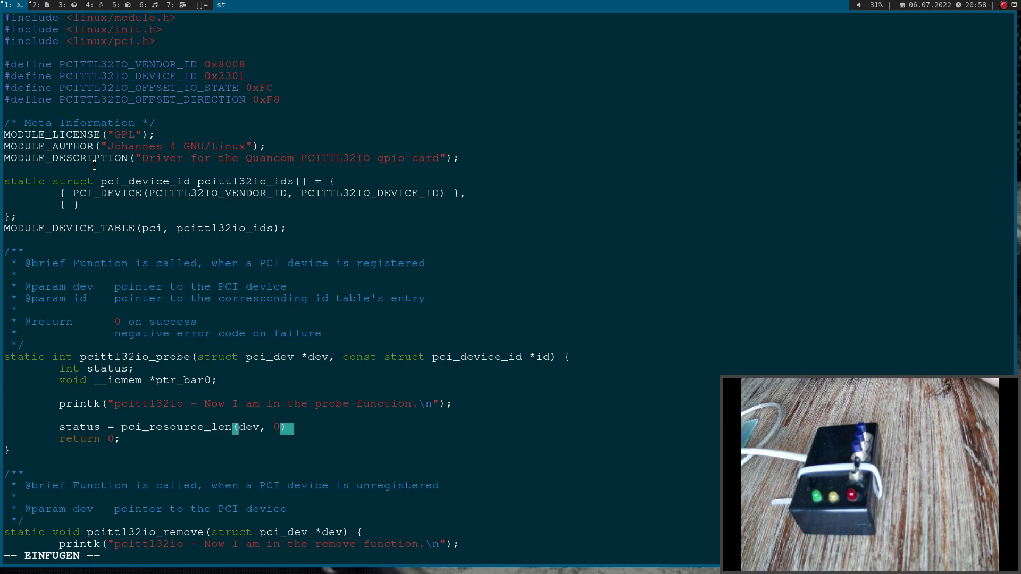
Step: Add a printk reporting 'pcittl32io - Size of' BAR0 in bytes using status
type("printk(")
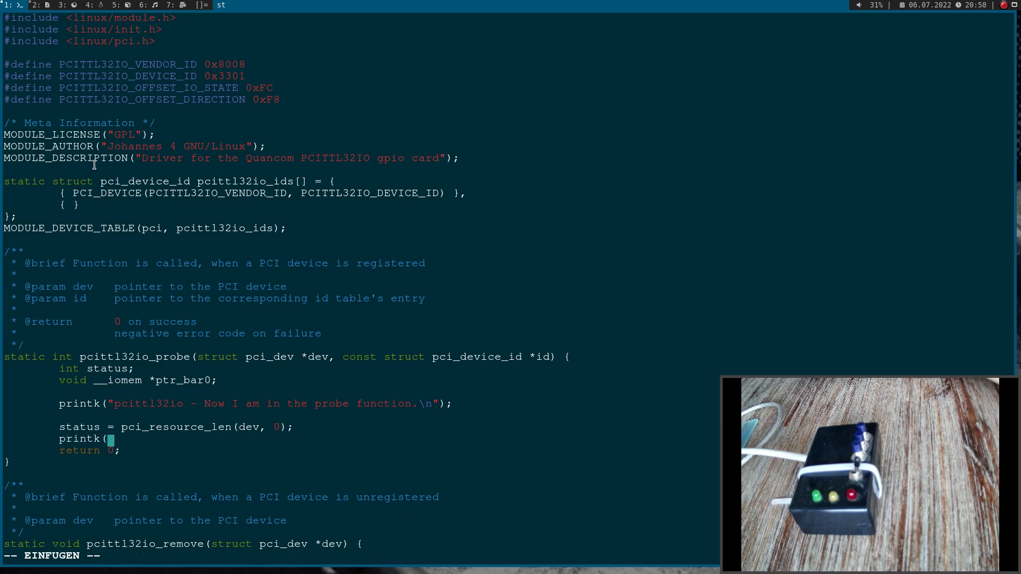
type("\"p")
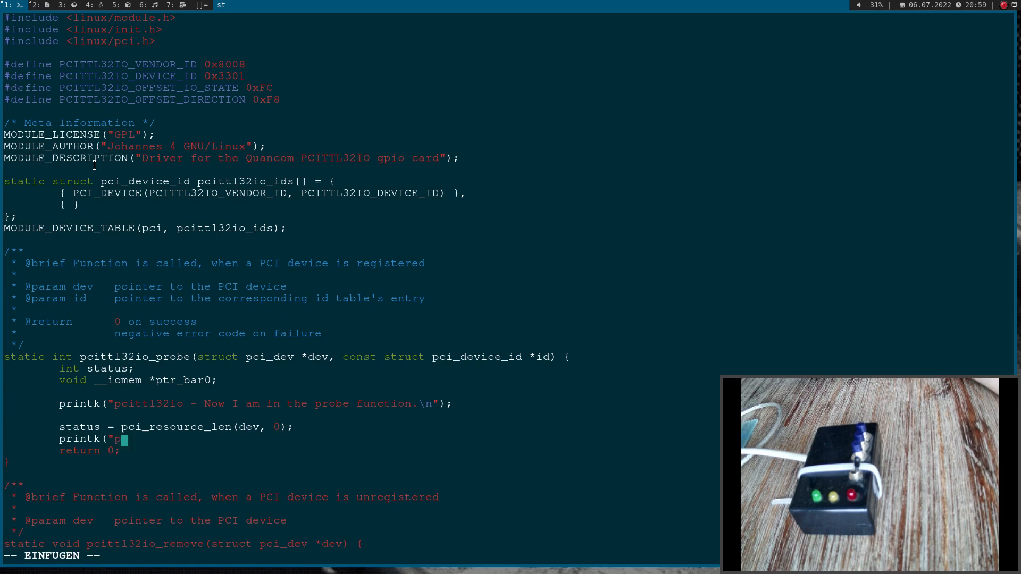
type("cittl32io")
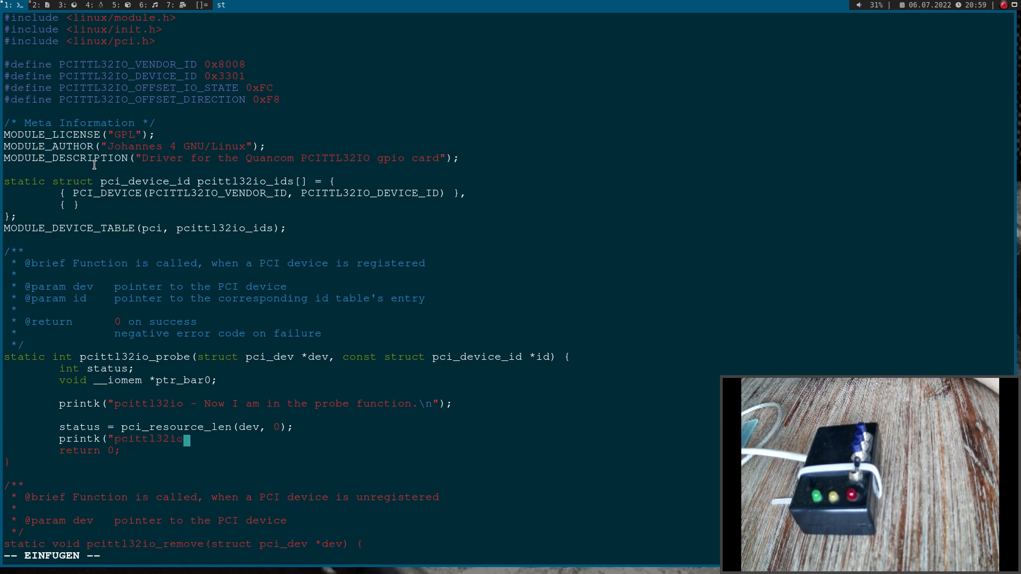
type("- Size of BAR0 is %d byt")
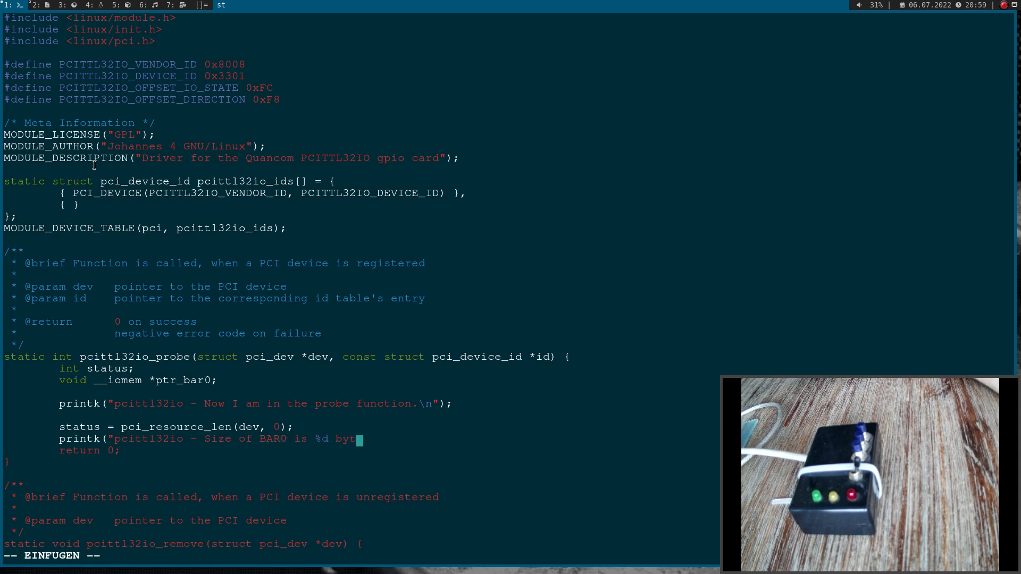
type("es\\n\",")
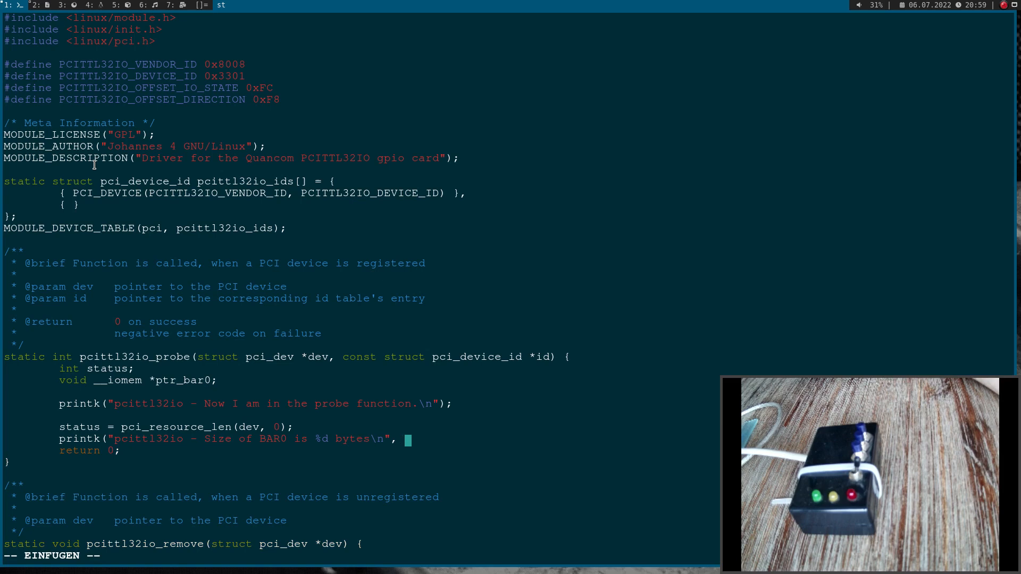
type("status);")
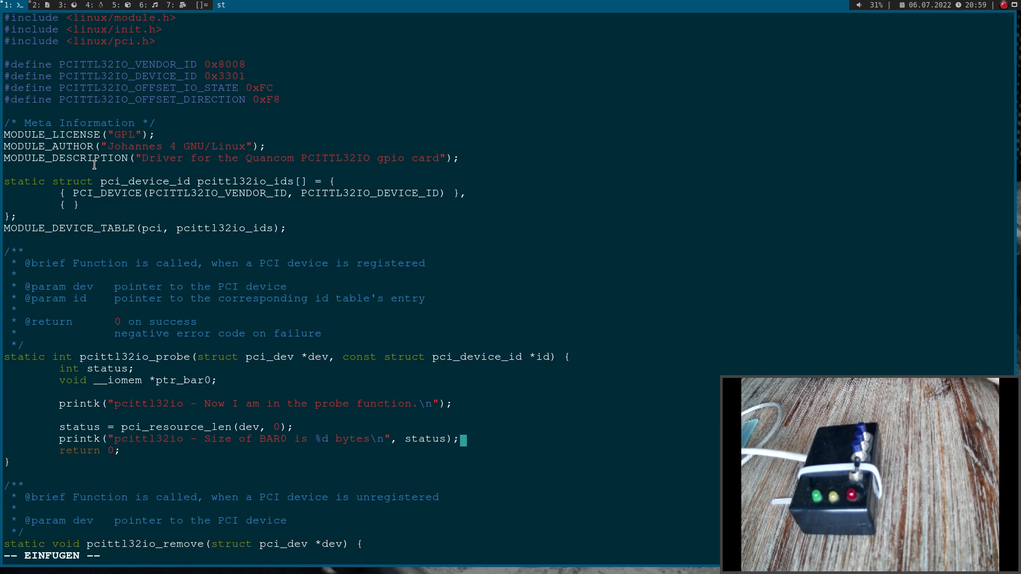
Step: Add if(status != 256) printing 'Error! BAR0' wrong size
type("if(")
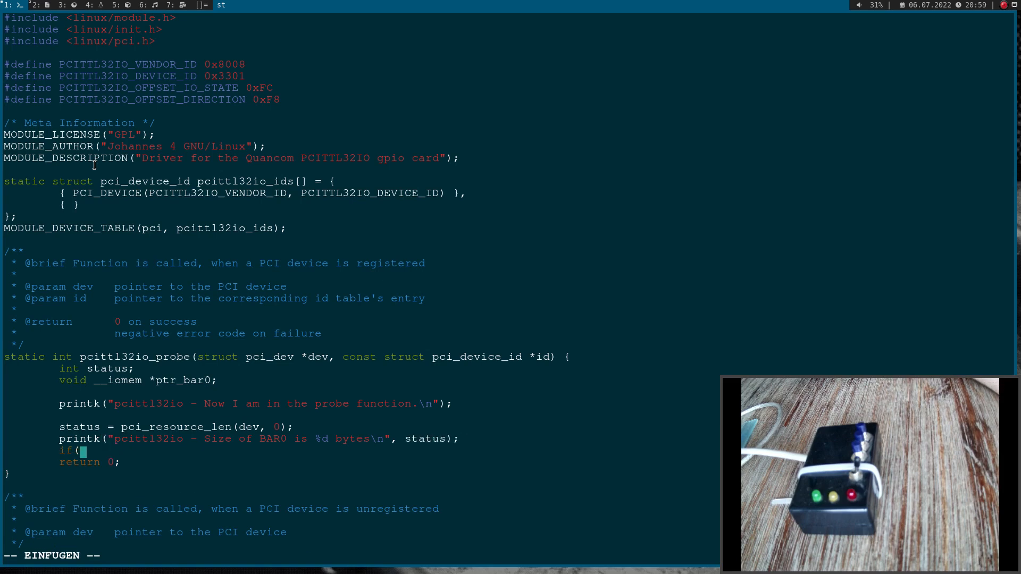
type("status")
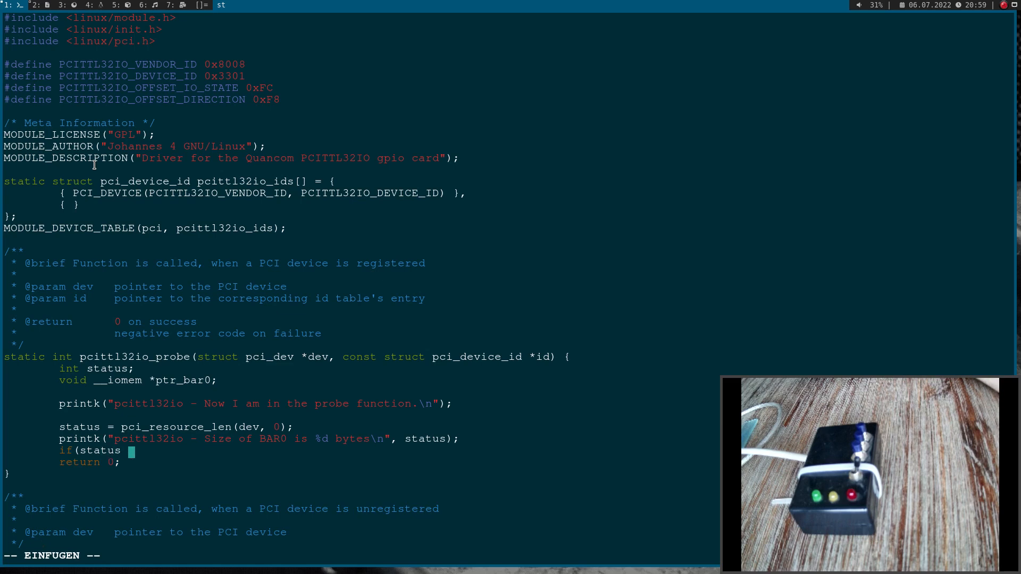
type("!= 256) {")
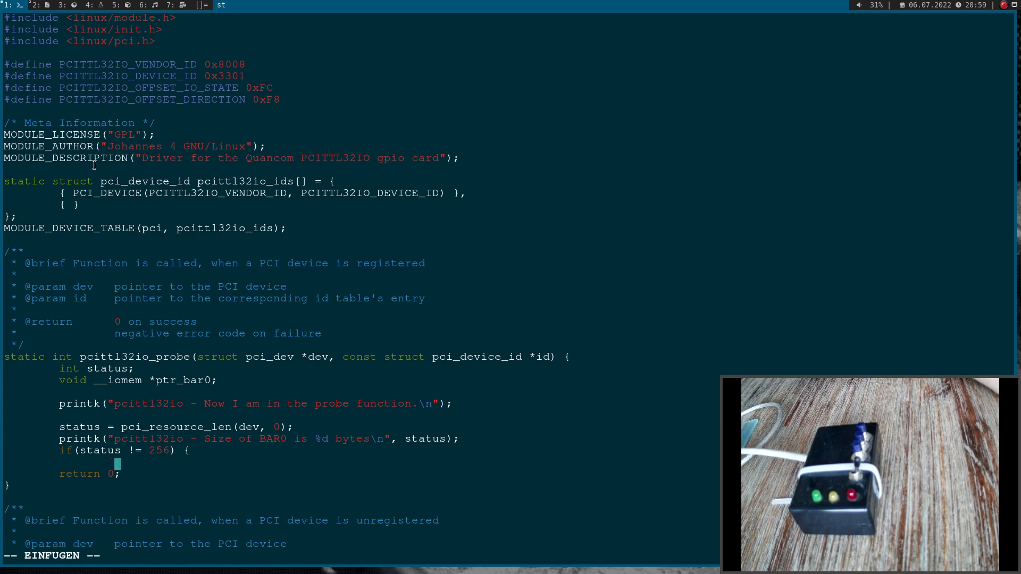
type("printk(\"pcittl32io -")
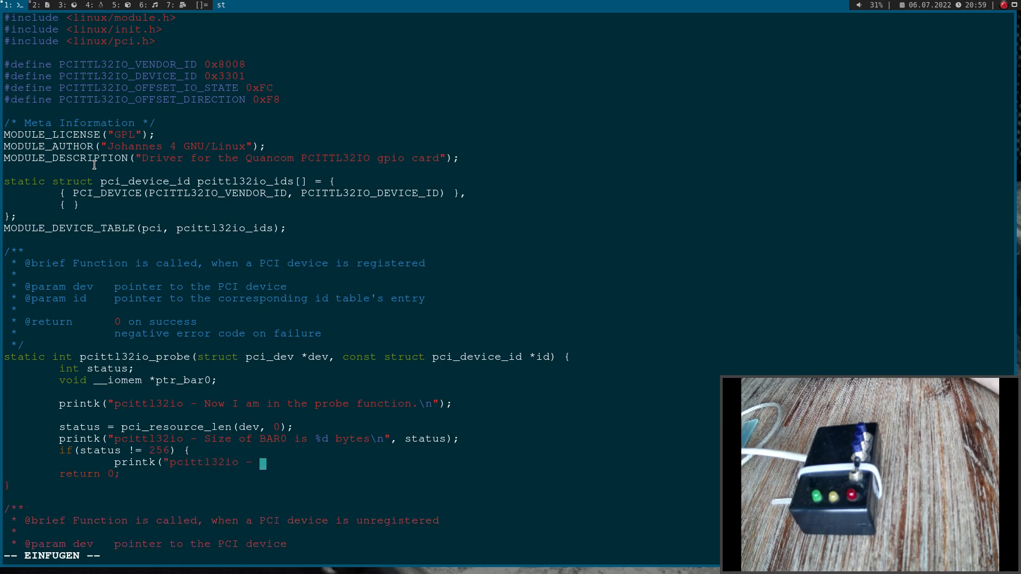
type("Error! BAR0 has wro")
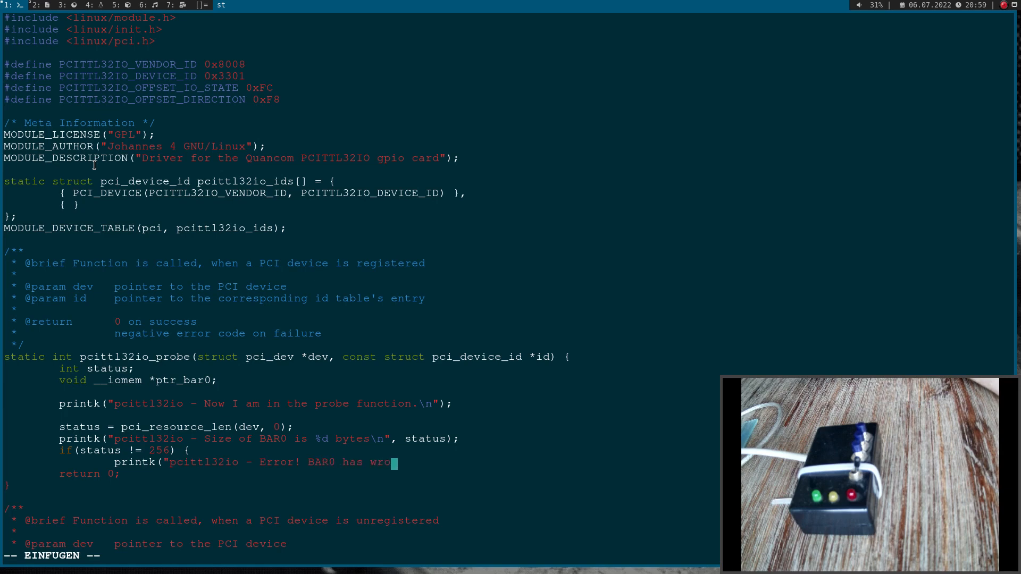
type("ng size!\\n\");")
type("pri")
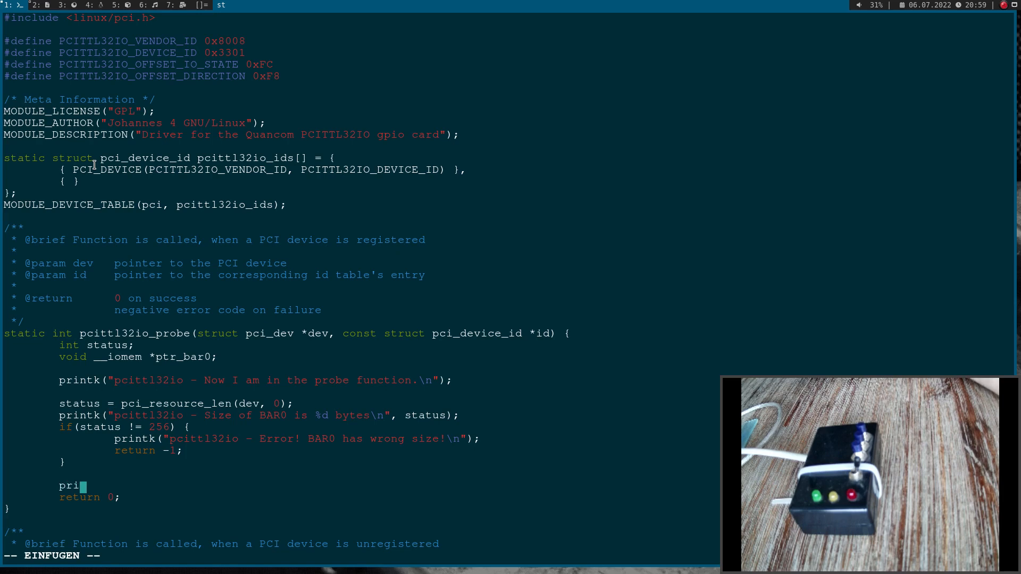
Step: Add printk 'pcittl32io - BAR0 is mapped to 0x%llx' using pci_resource_start(dev, 0)
type("ntk(\"pci")
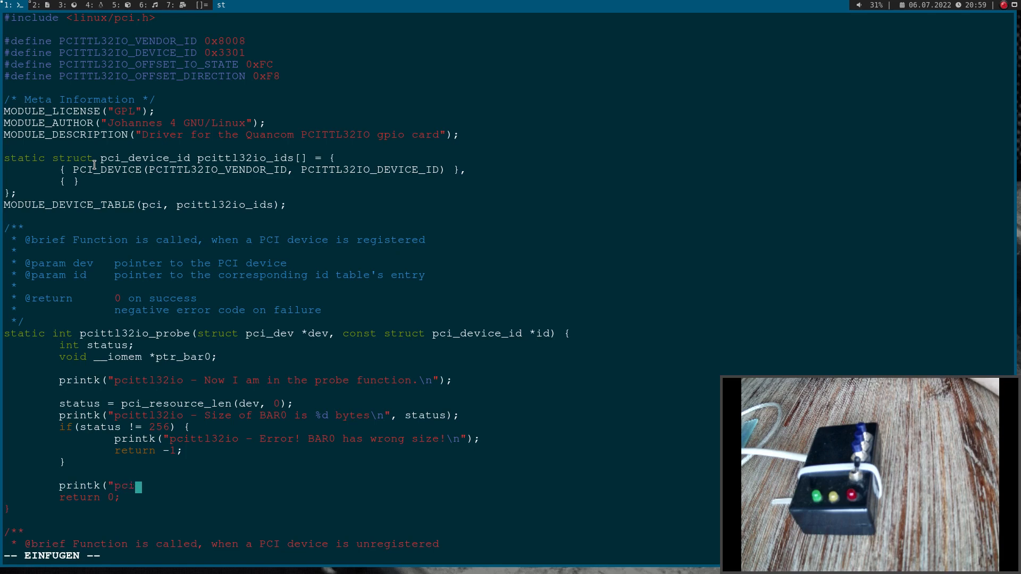
type("ttl32io -")
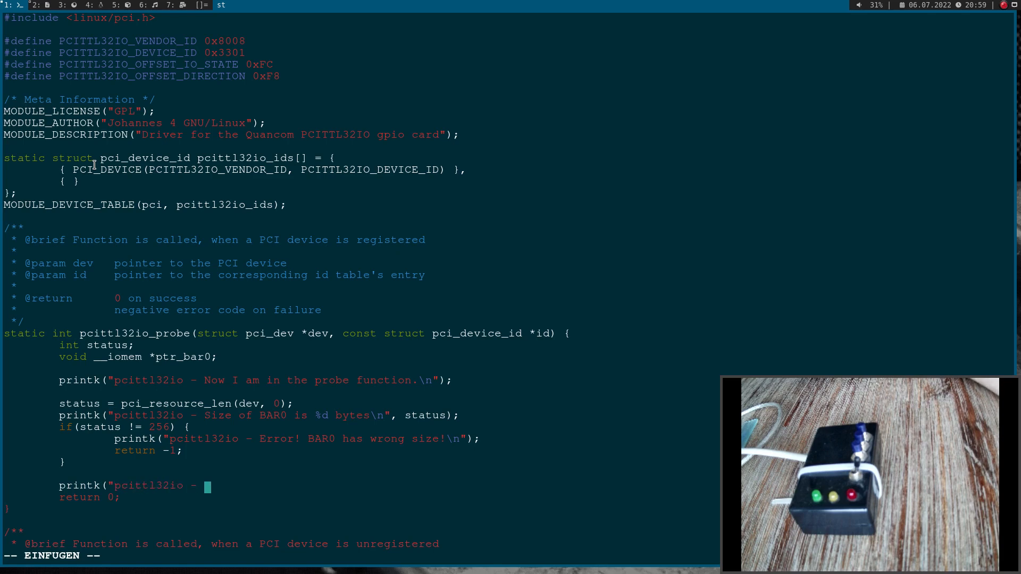
type("BAR0 is mapped to")
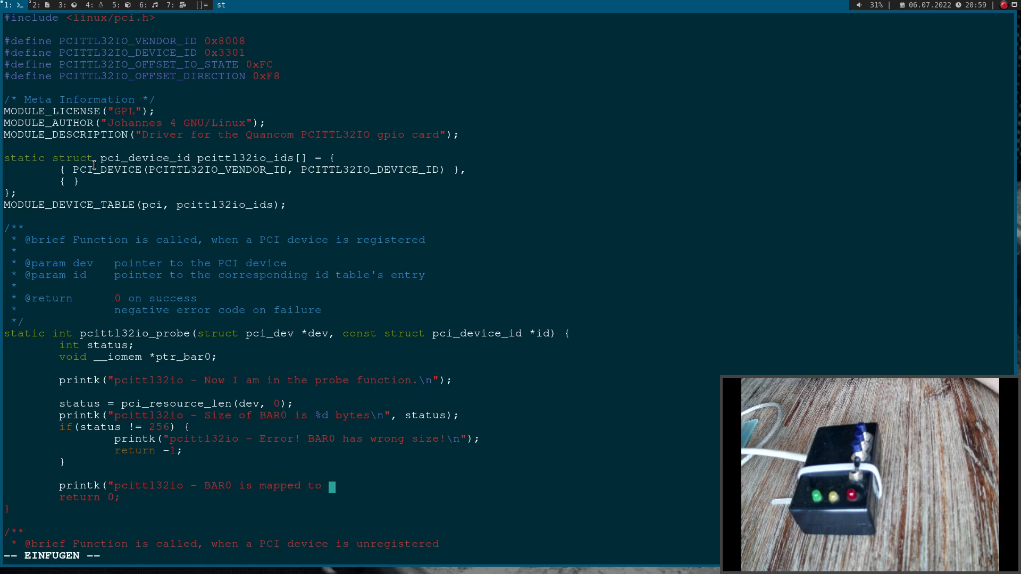
type("0x%")
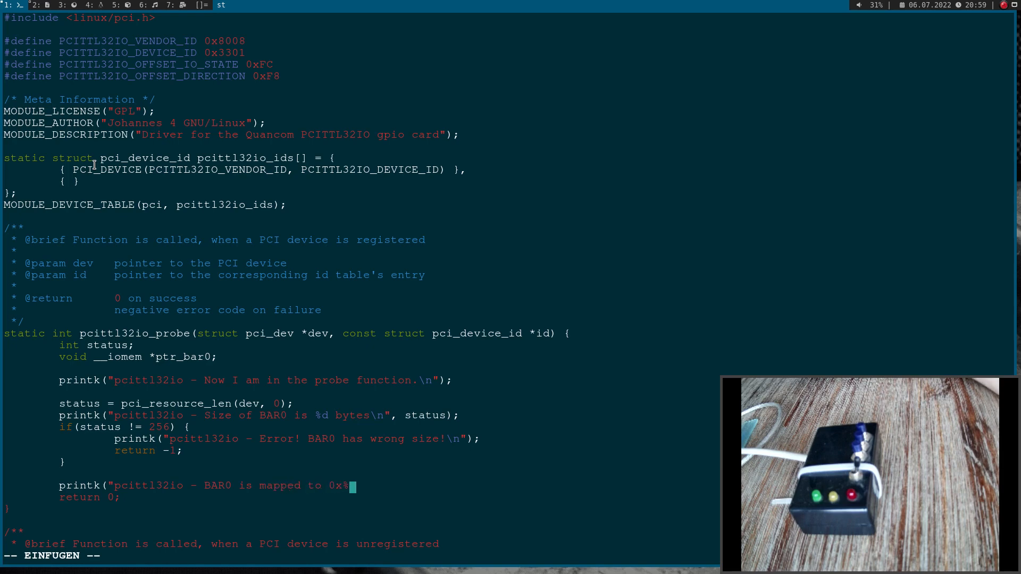
type("llx")
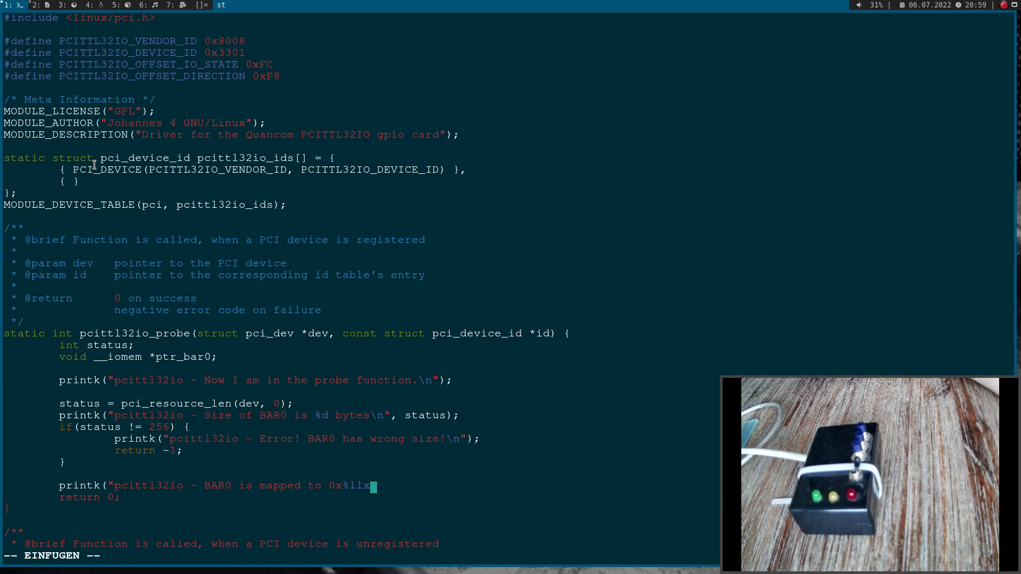
type("\\n\",")
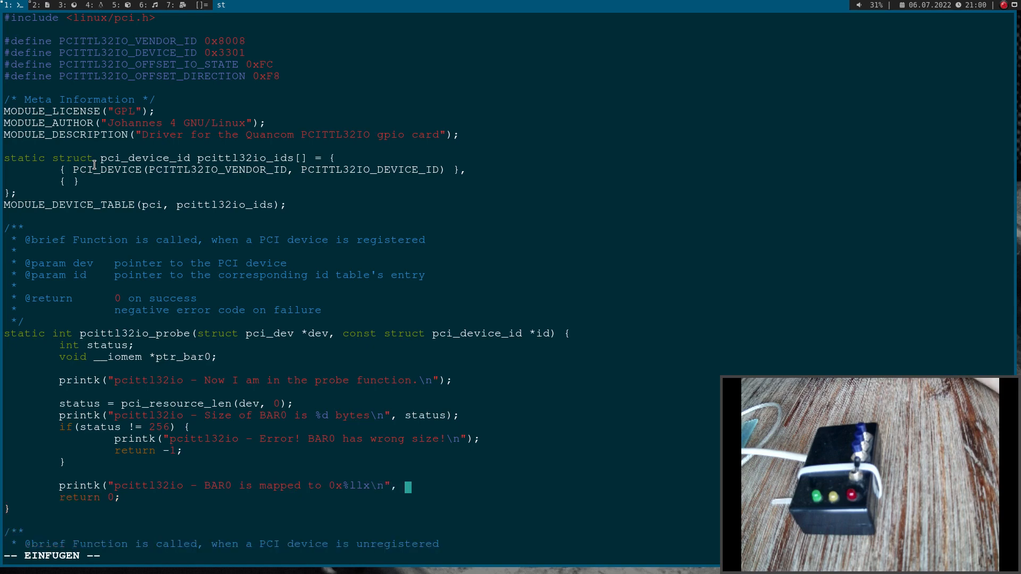
type("pci_")
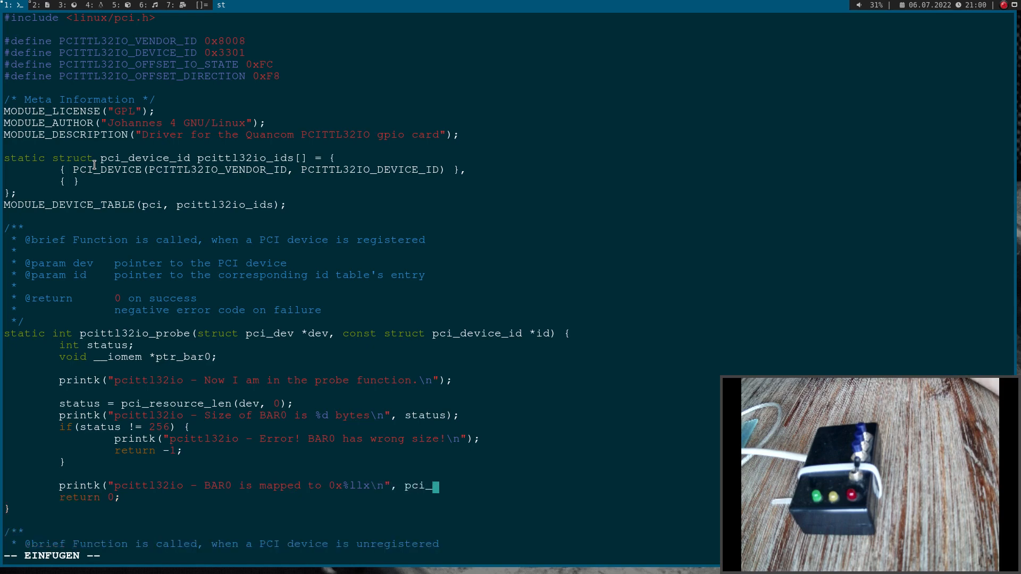
type("resource_star")
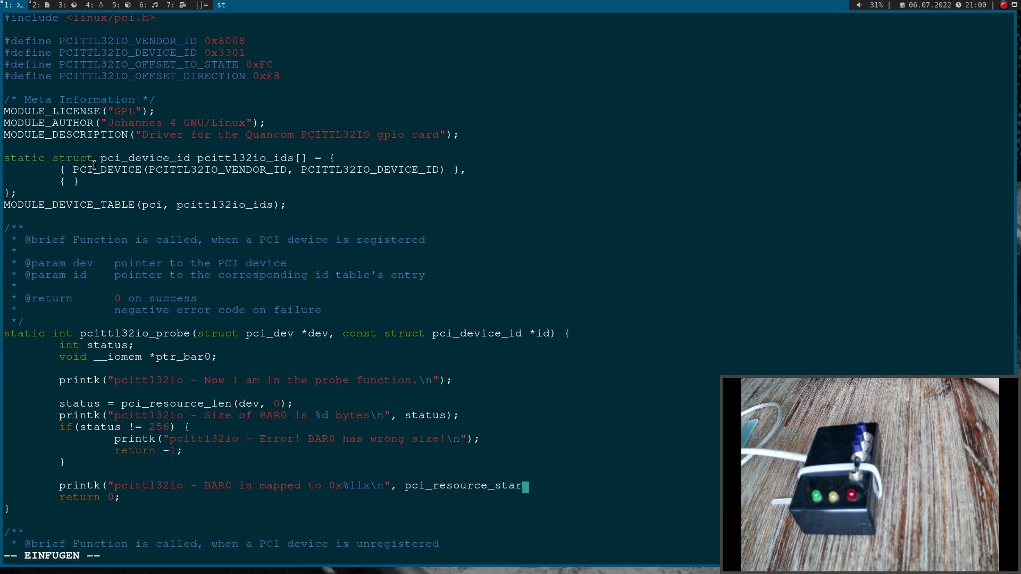
type("(dev, 0));")
type("status =")
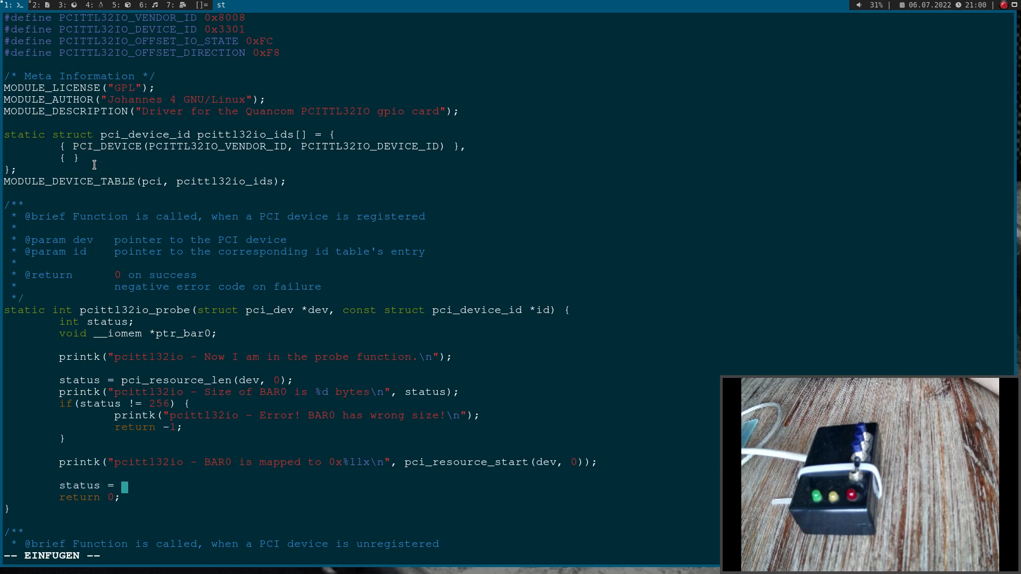
Step: Call pcim_enable_device(dev) and, if status < 0, print 'Could not enable the device' and return status
type("pci")
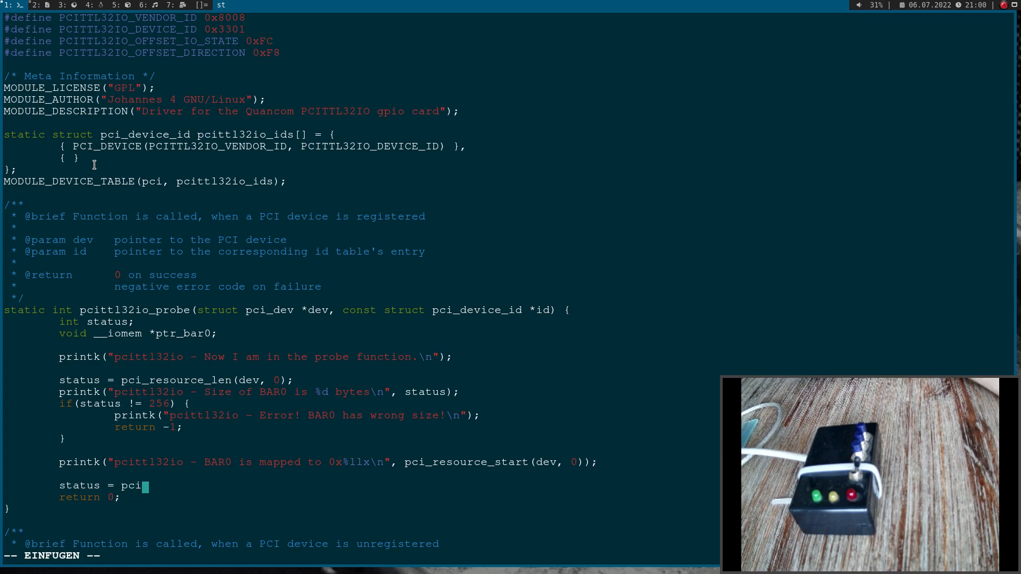
type("m_enabl")
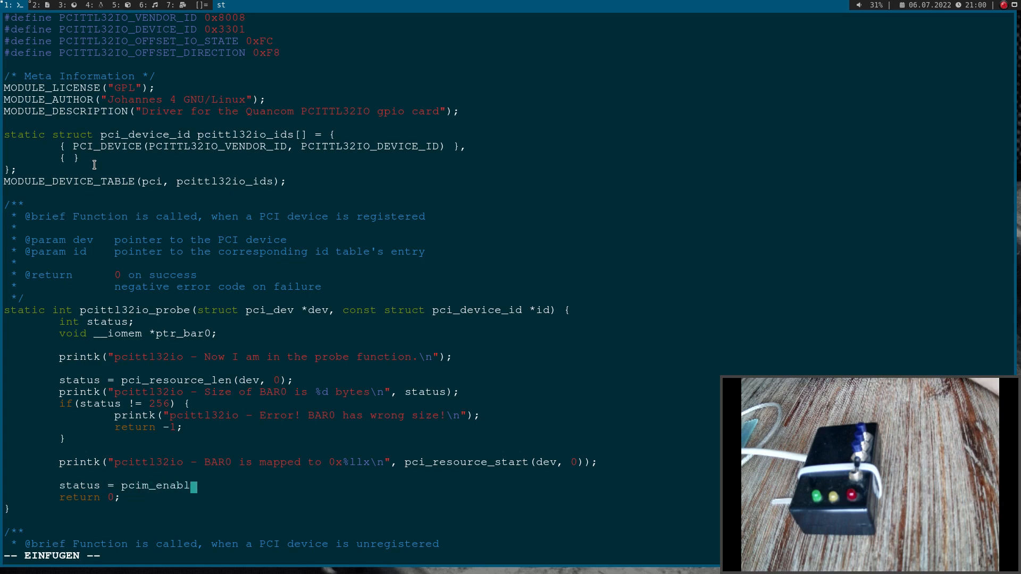
type("e_device(dev);")
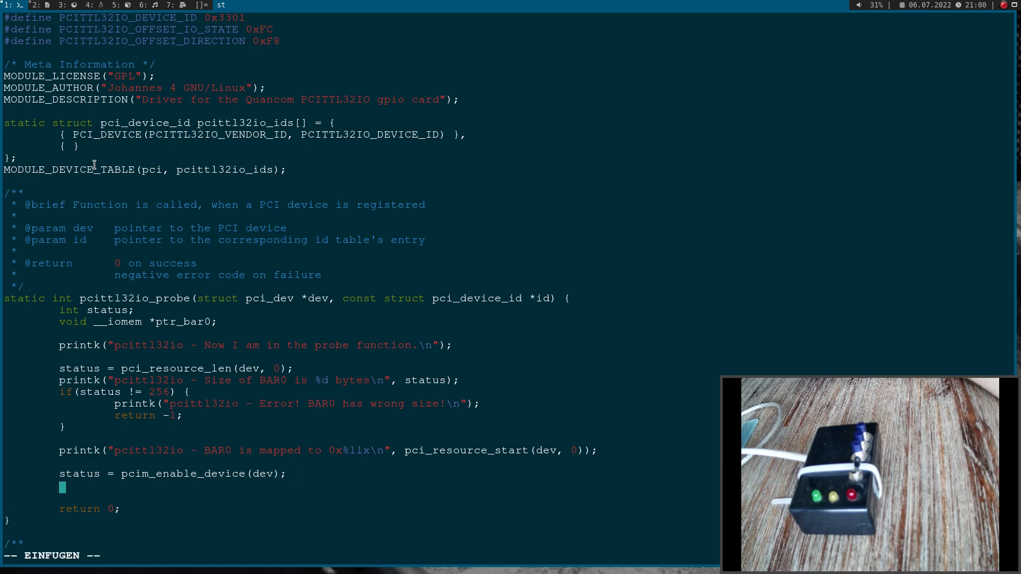
type("if(status < 0) {")
type("printk(\"pcittl32io - Error! \\n\");")
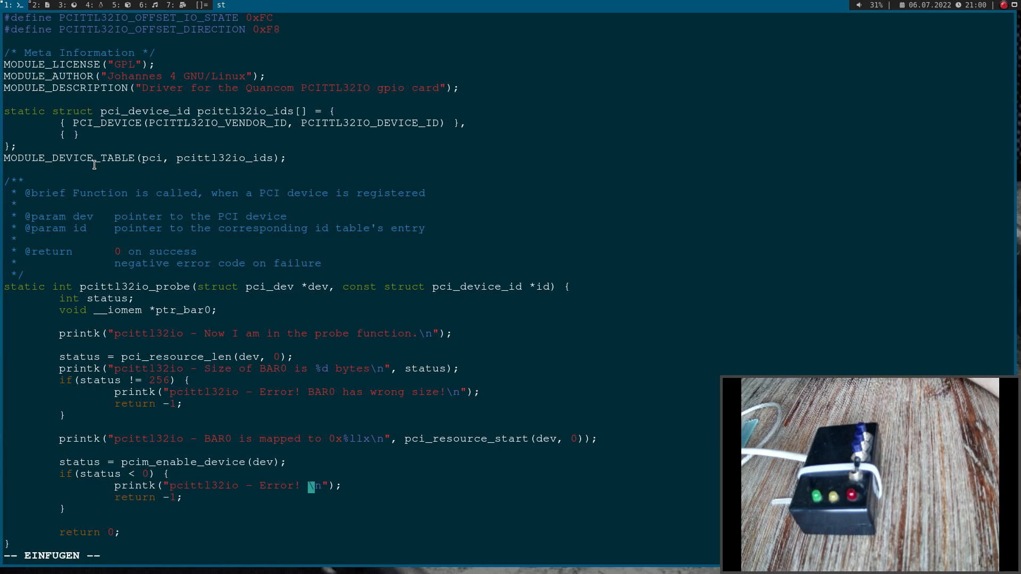
type("Caoul")
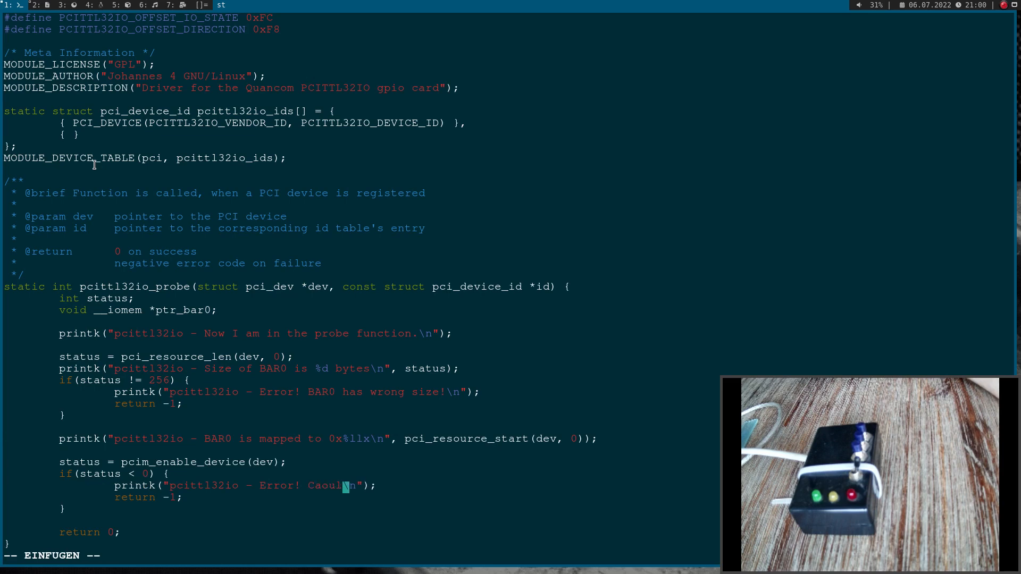
type("Could not enable the device")
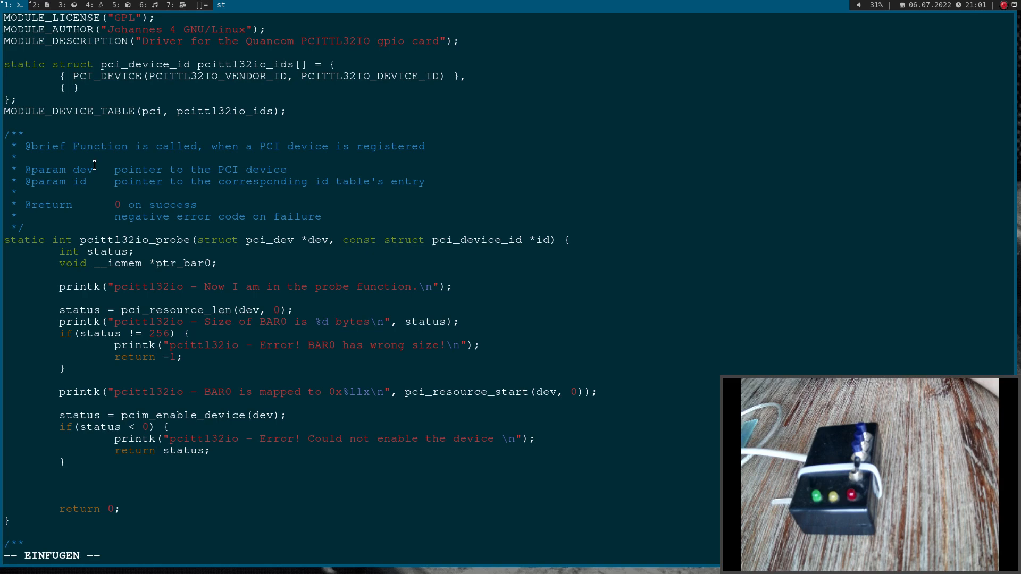
Step: Assign status = pcim_iomap_regions(dev, BIT(0), KBUILD_MODNAME)
type("status = pcim")
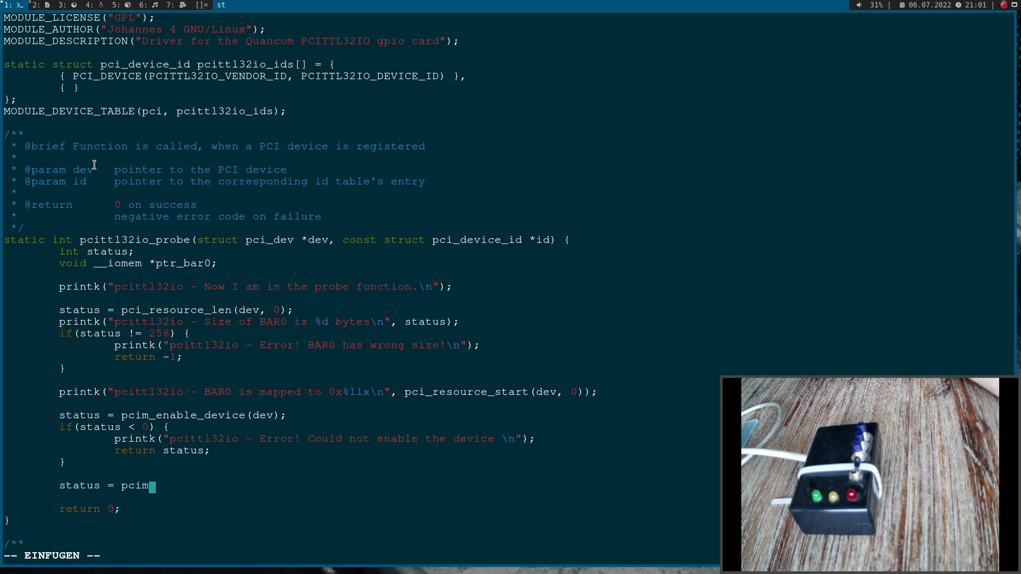
type("io")
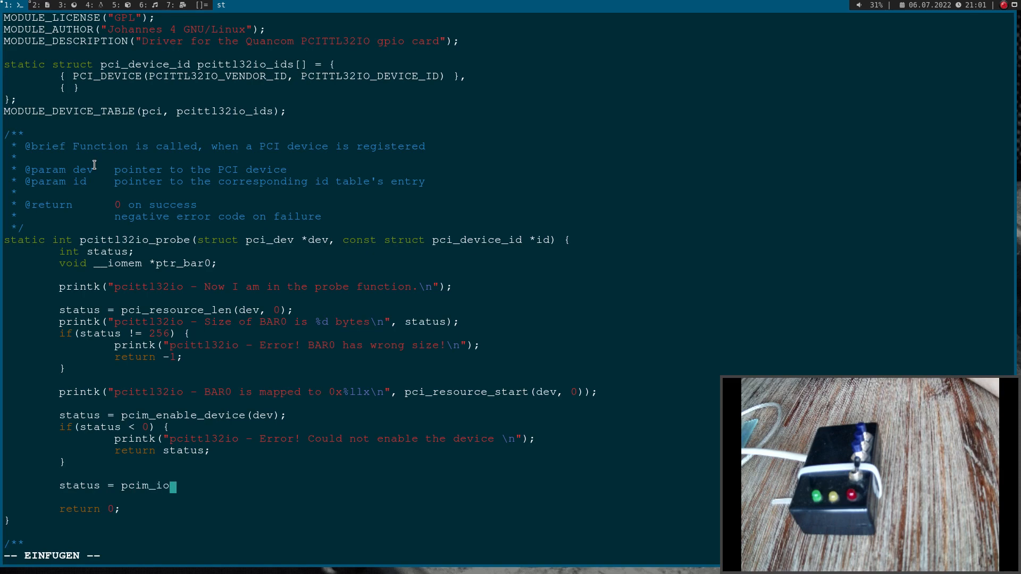
type("map_regio")
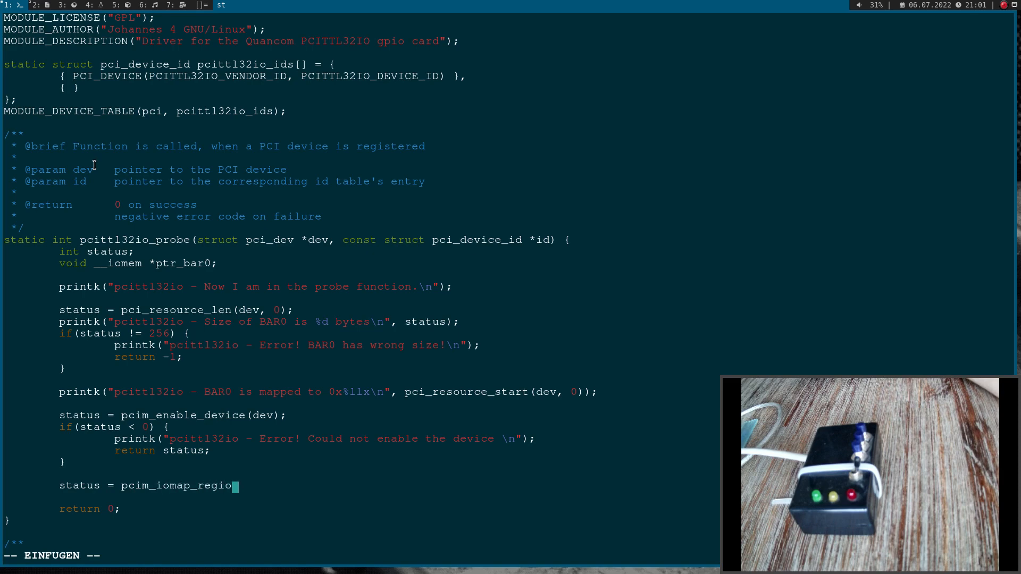
type("ns(dev,")
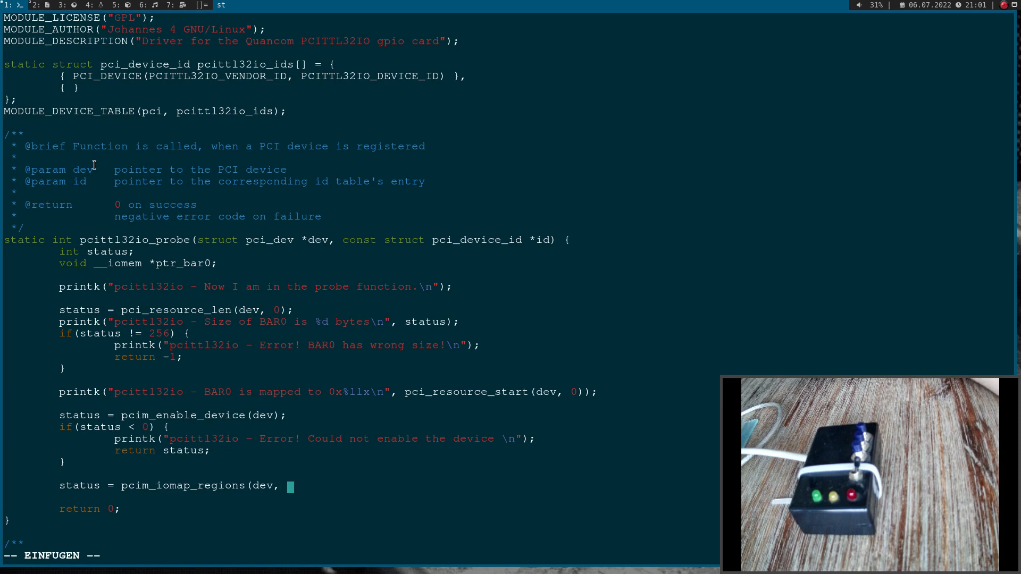
type("B")
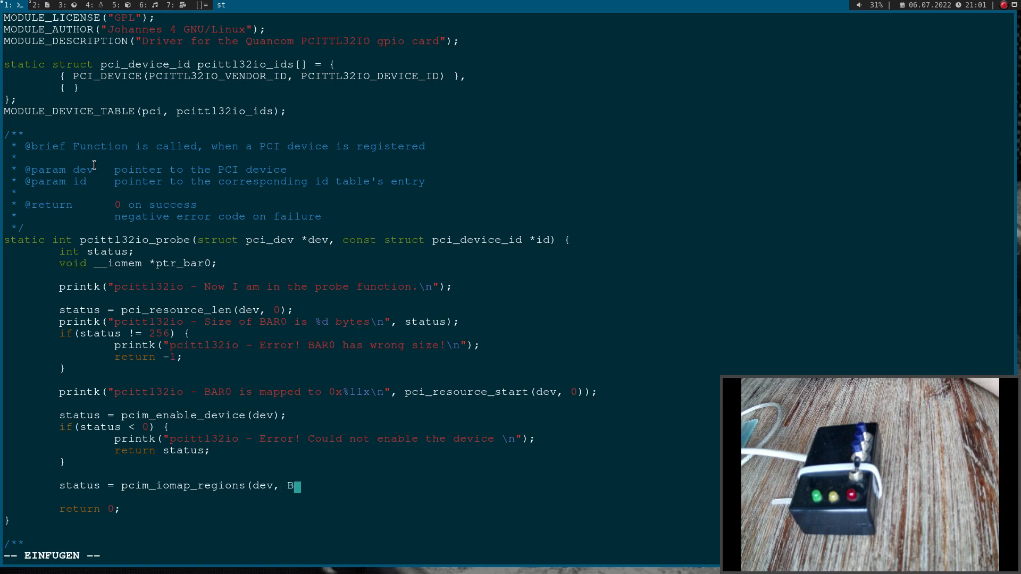
type("IT(0)")
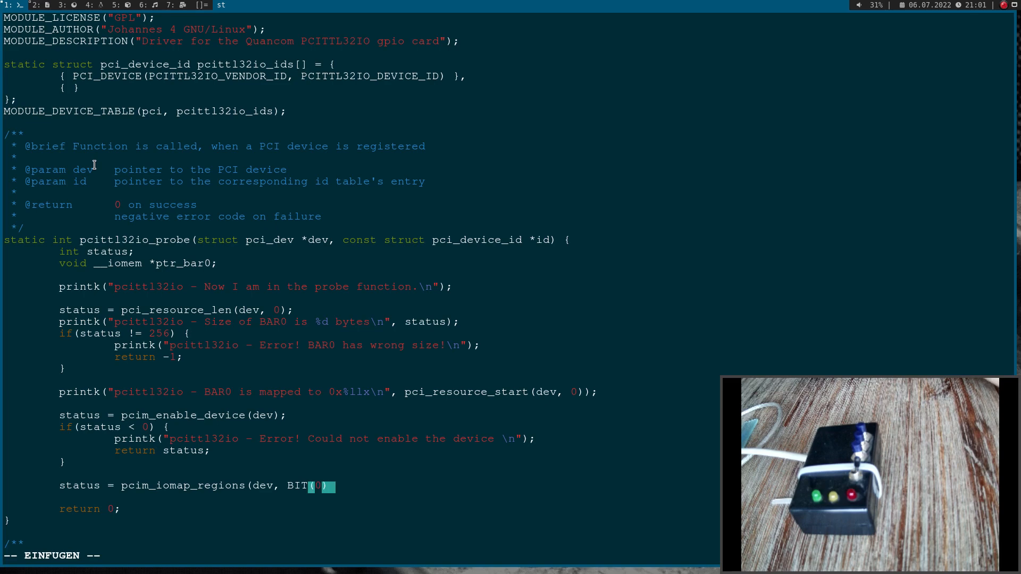
type("),")
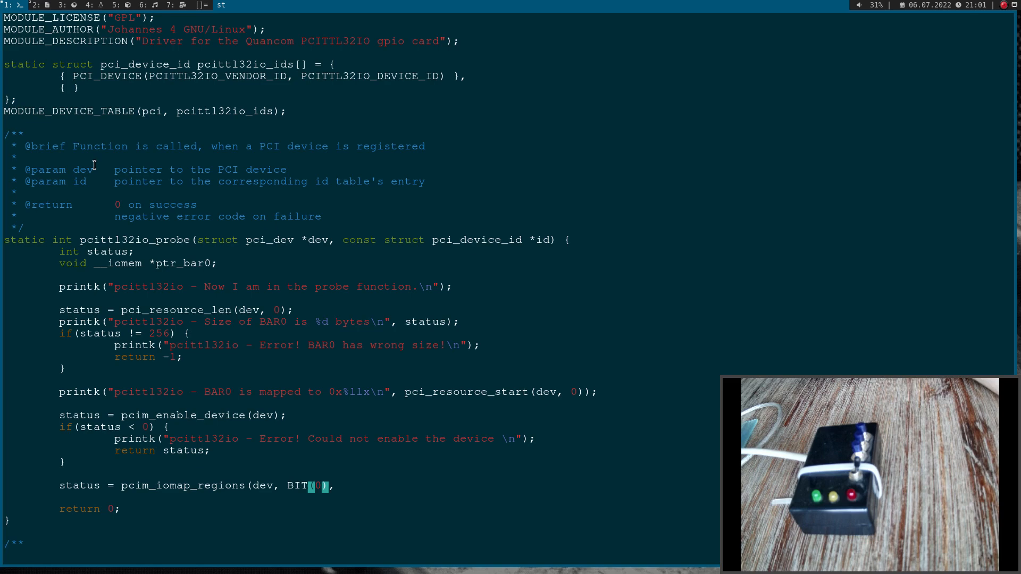
key("i")
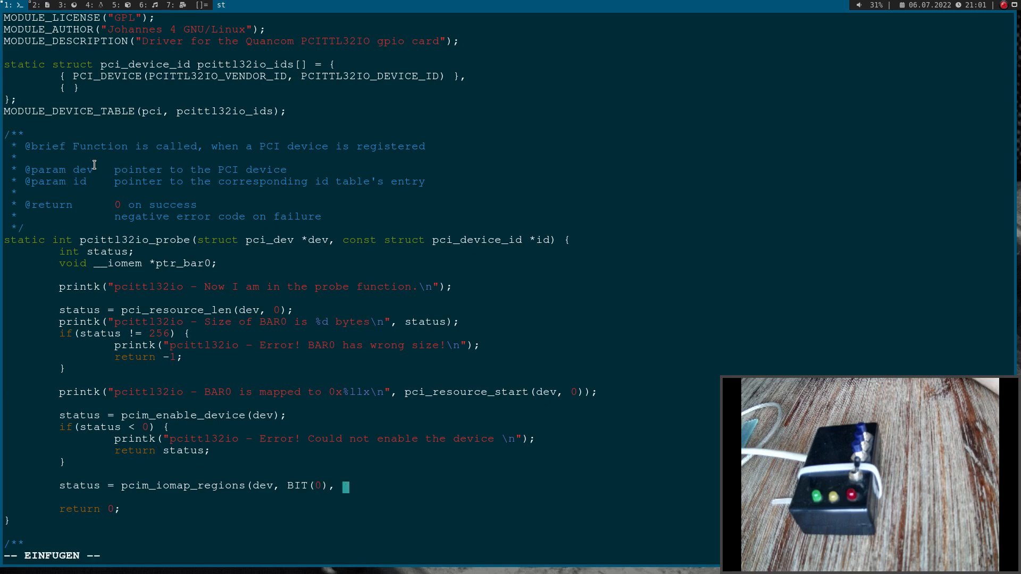
type("\"\"")
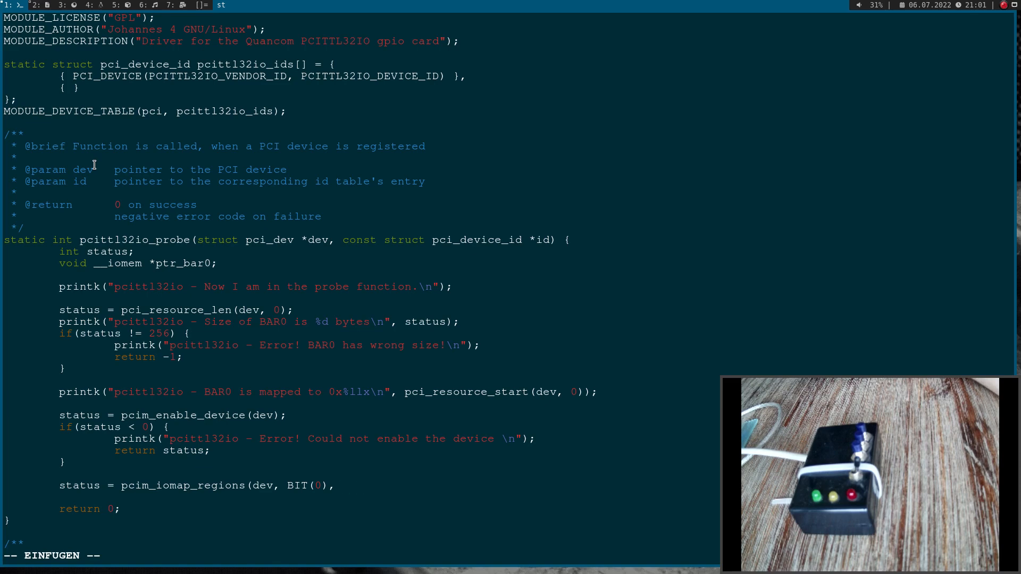
type("KBUI")
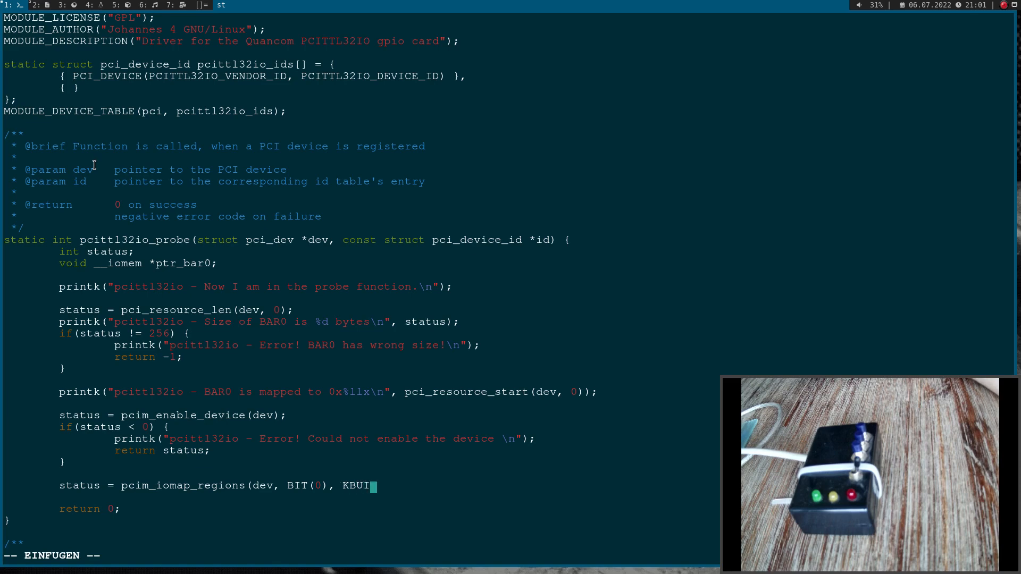
type("LD_")
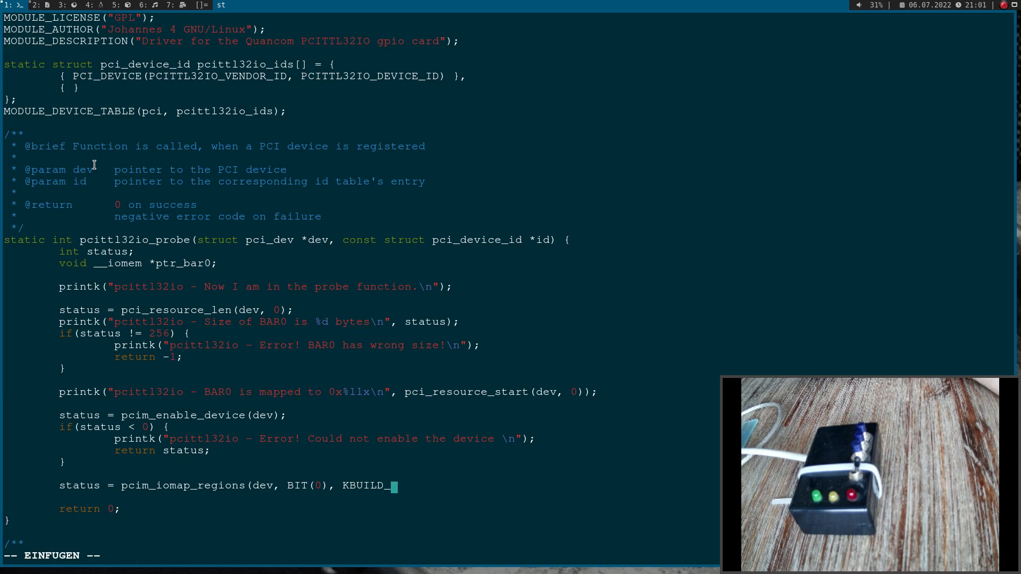
type("MODNAME);")
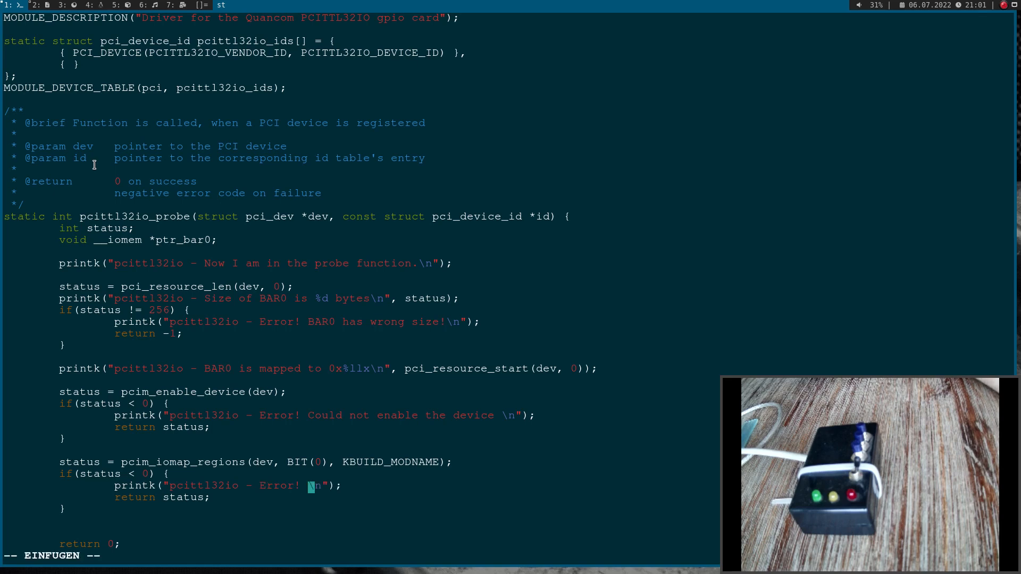
Step: On failure, print 'BAR0 is already in use!' and return status
type("BAR0 is already in use!")
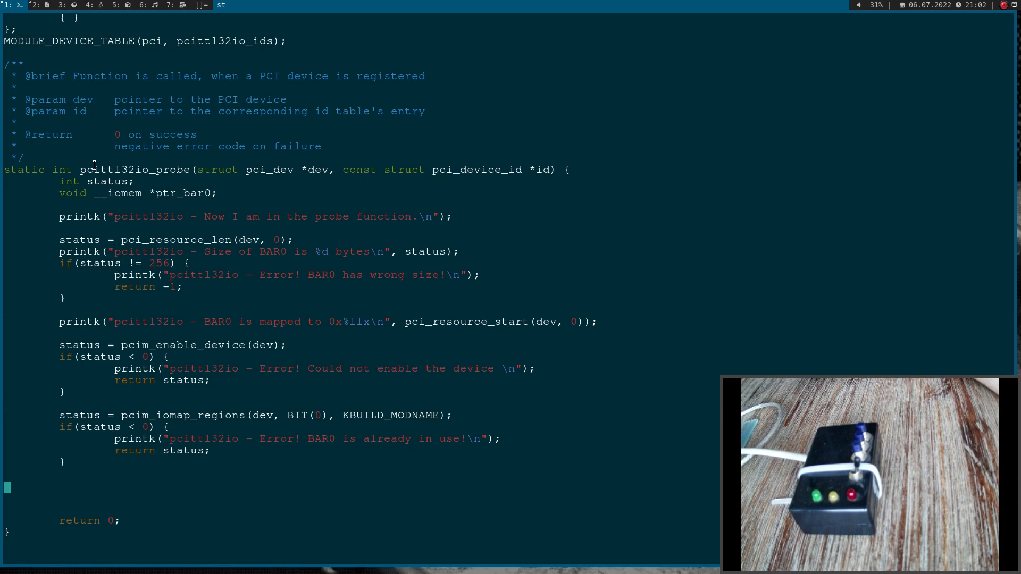
Step: Assign ptr_bar0 = pcim_iomap_table(dev)[0] and begin an if check on ptr_bar0
type("ptr_bar0")
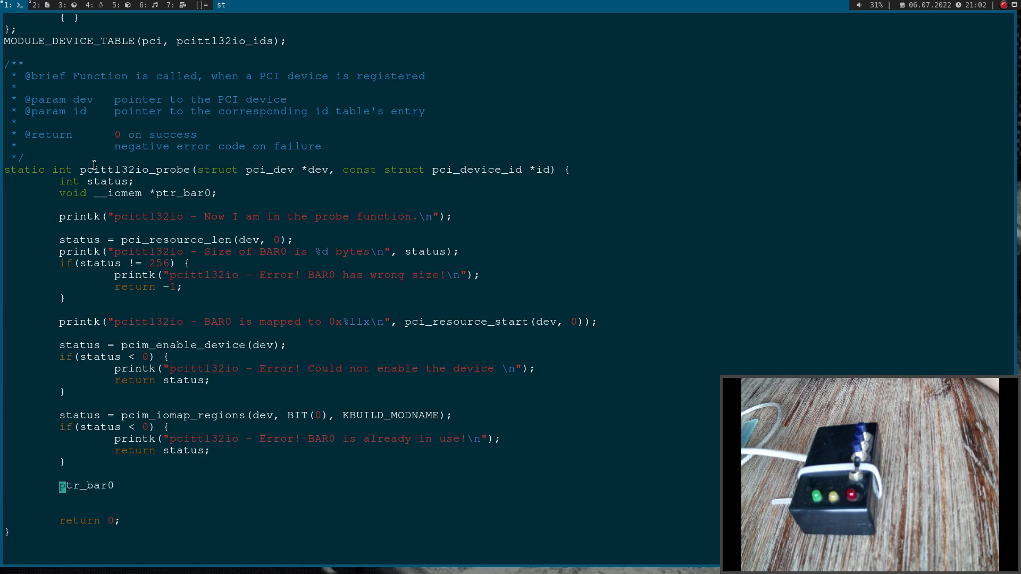
type("=")
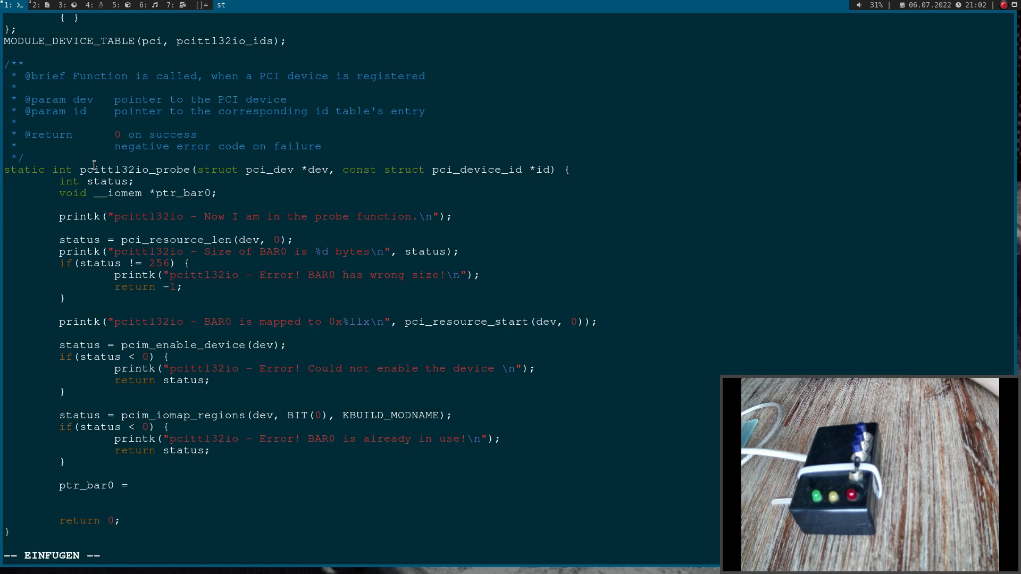
type("pcim_io")
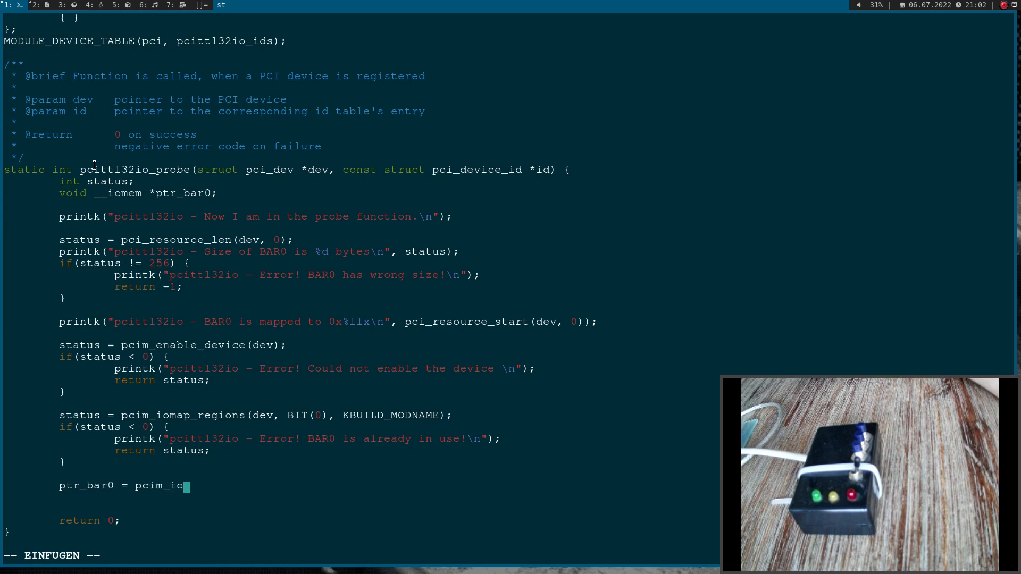
type("map_table(dev")
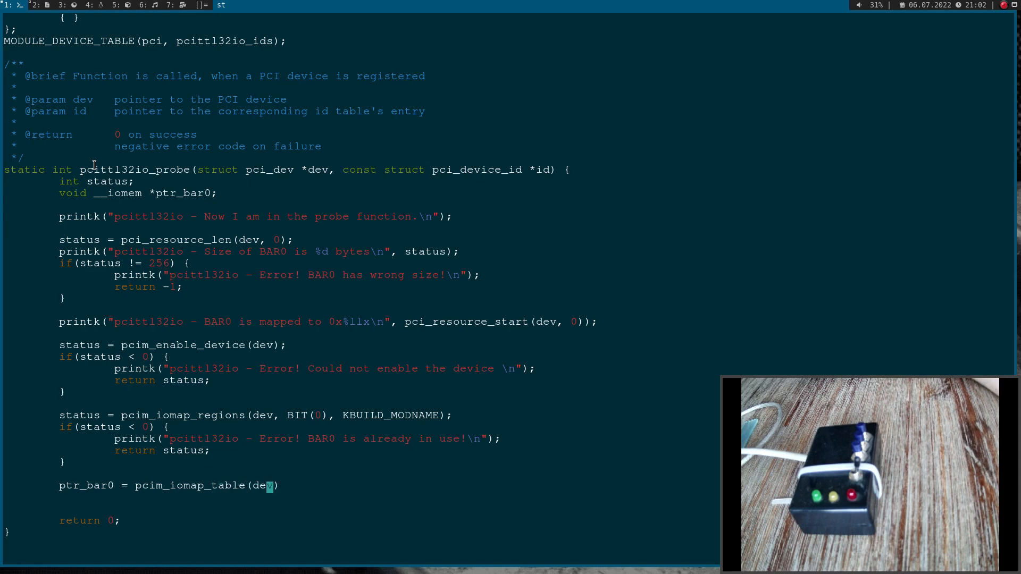
type("[]")
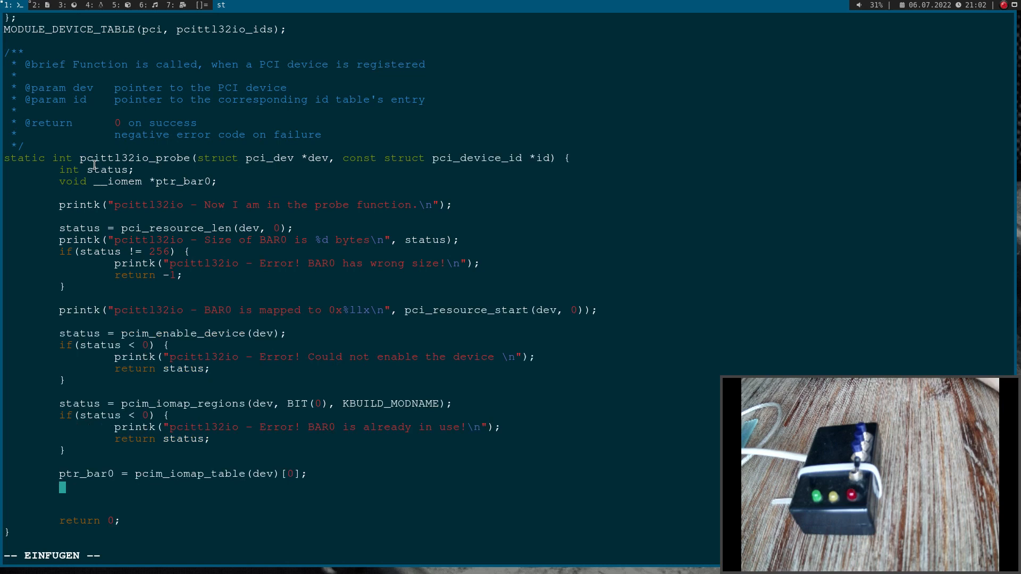
type("if(ptr")
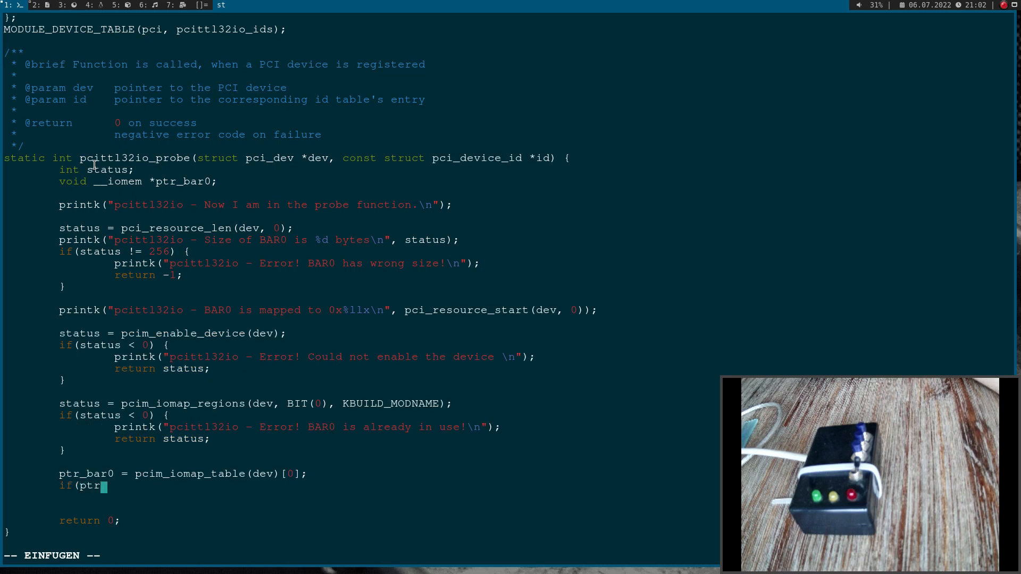
Step: Complete if(ptr_bar0 == NULL) printing 'Invalid pointer for BAR0' and returning -1
type("_bar0 == NULL) {")
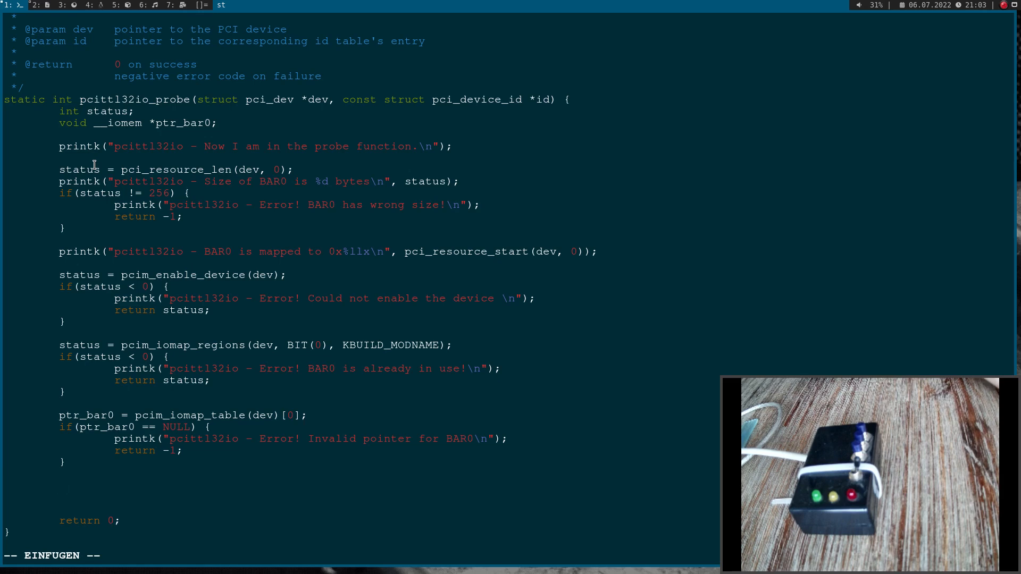
Step: Start a printk 'pcittl32io - GPIO state: 0x%x' for the GPIO state DWord
type("print")
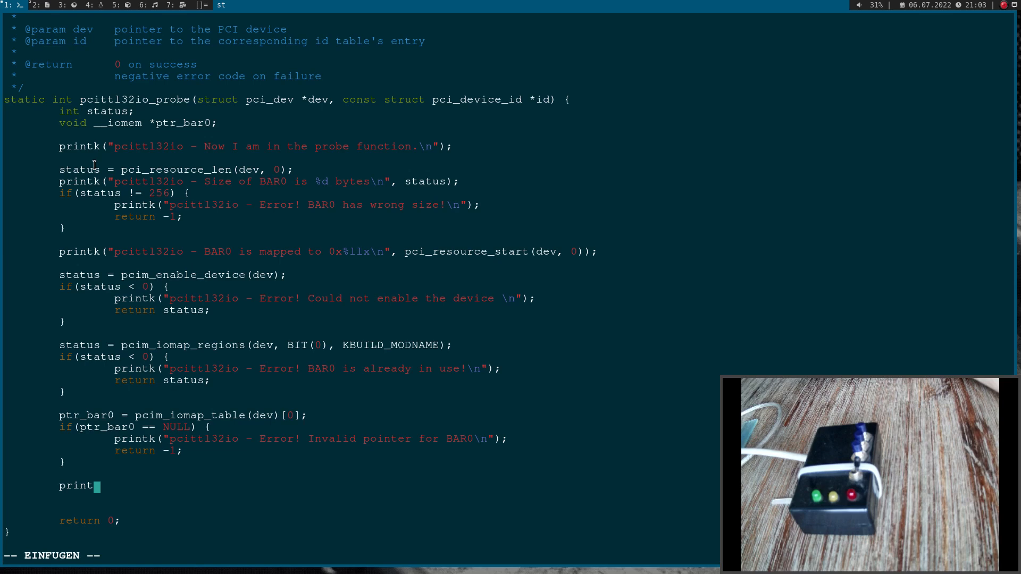
type("k(\"pcittl32io -")
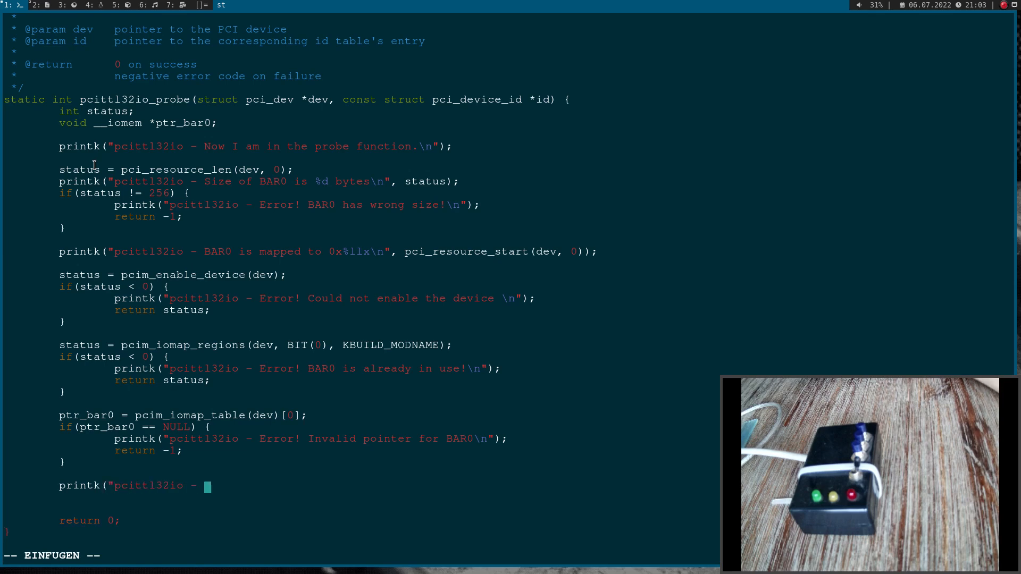
type("GPIO state DWord")
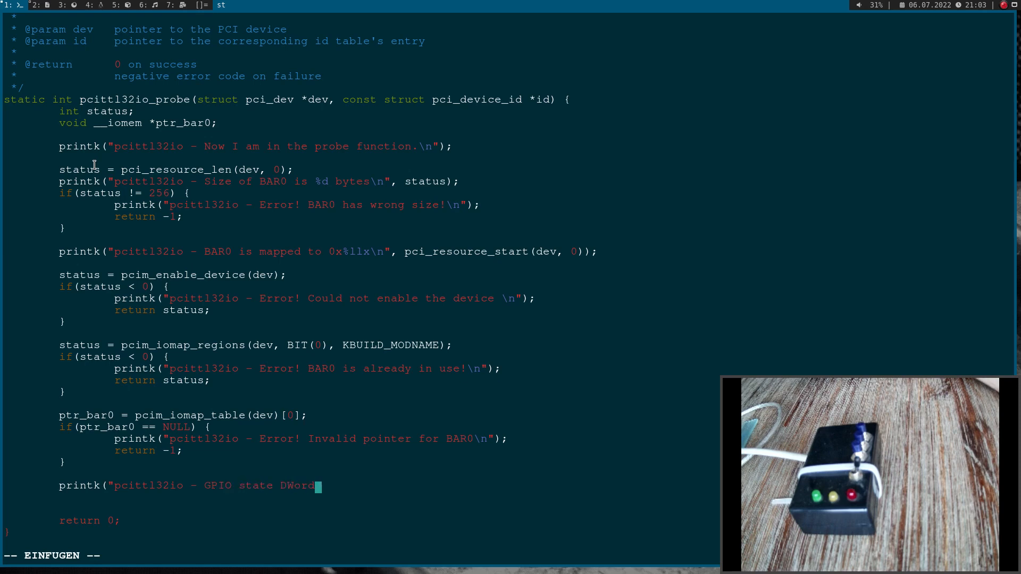
type(":")
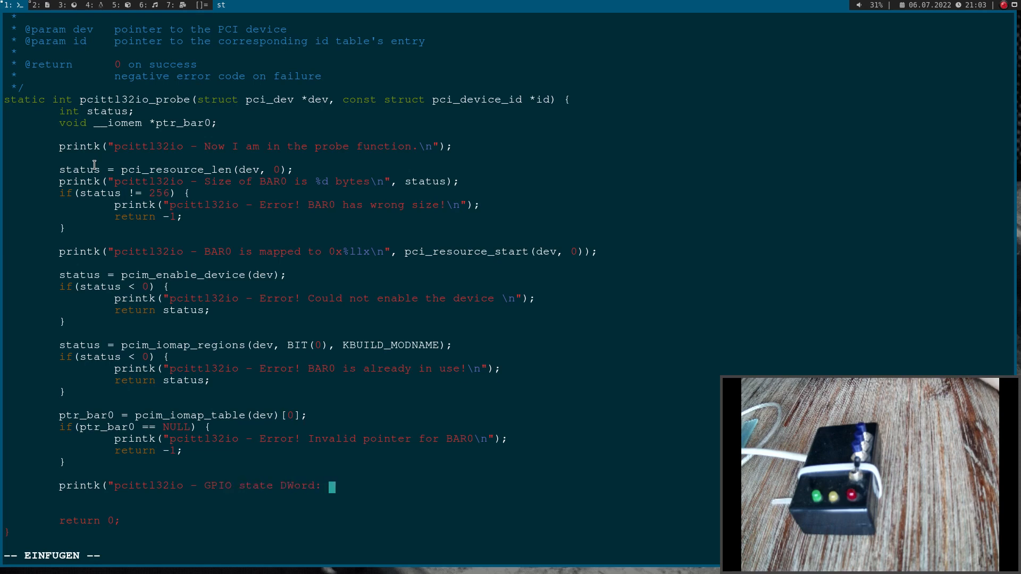
type("0x%x\\n\",")
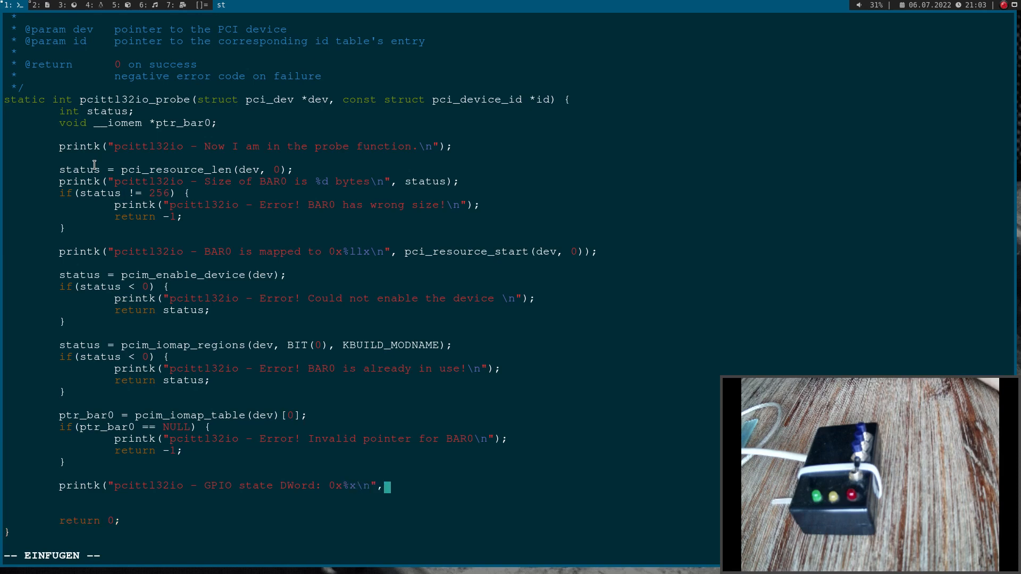
Step: Supply ioread32(ptr_bar0 + PCITTL32IO_OFFSET_IO_STATE) as the printk argument
type("ioread")
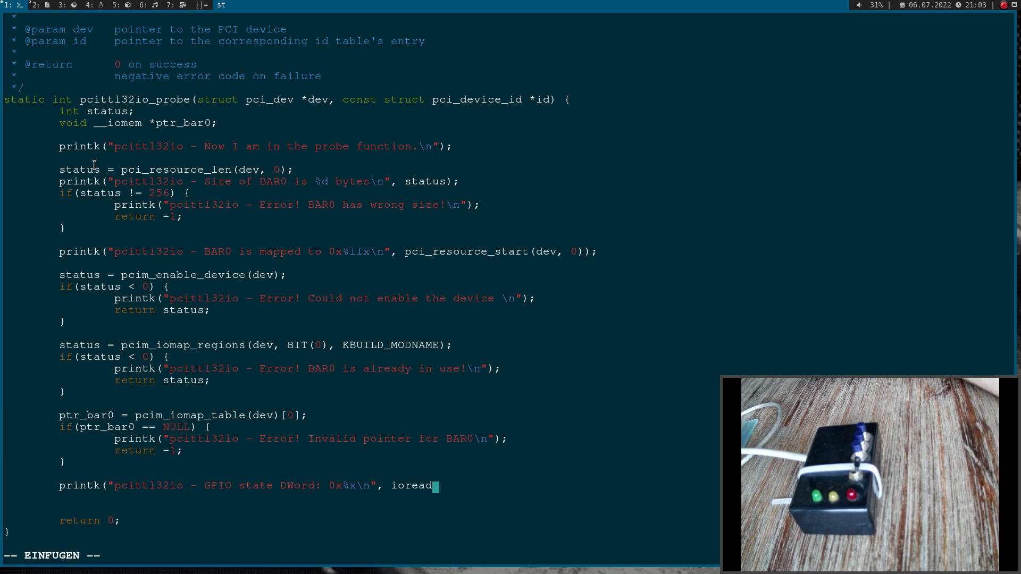
type("32")
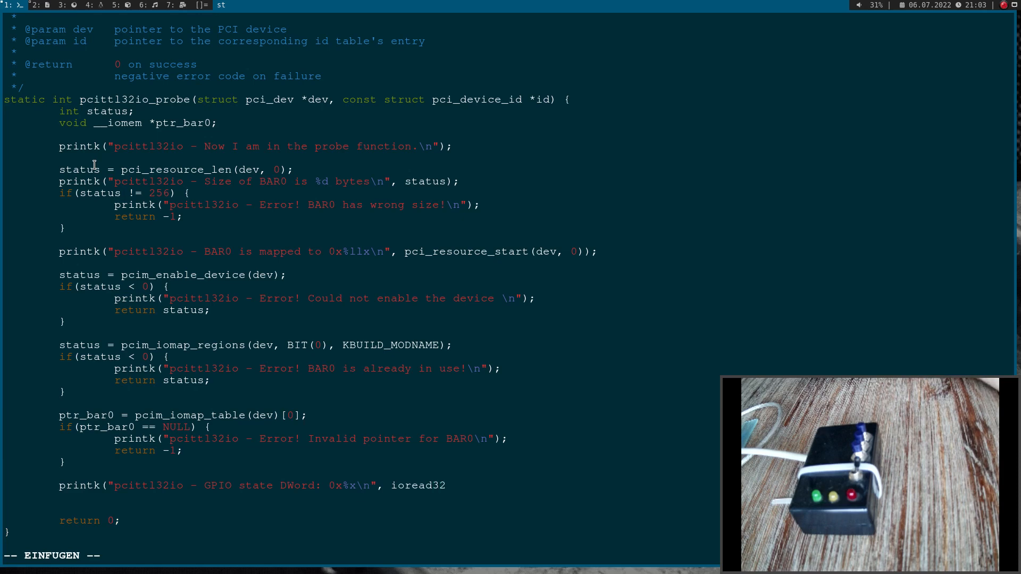
type("(")
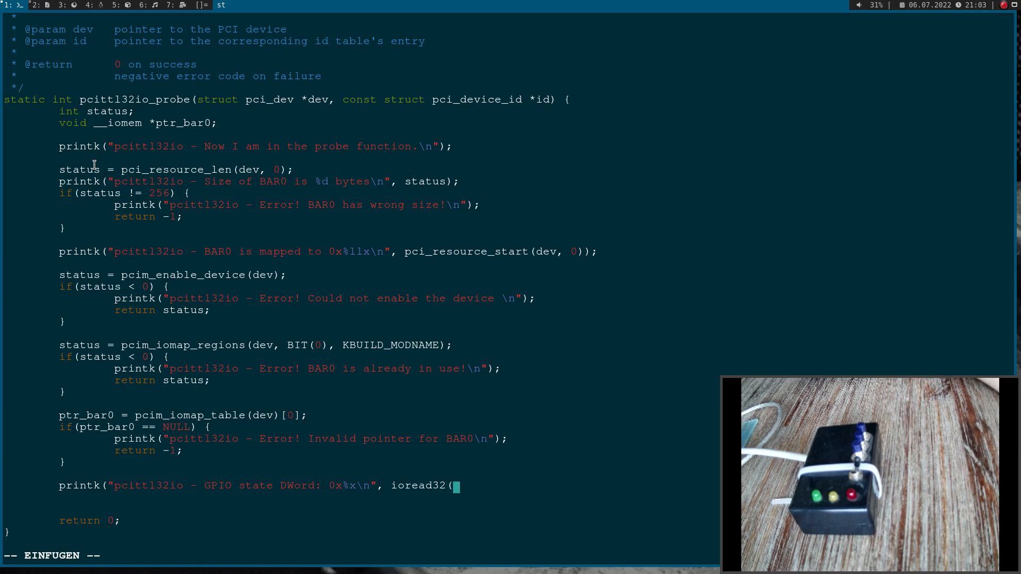
type("ptr_Bar")
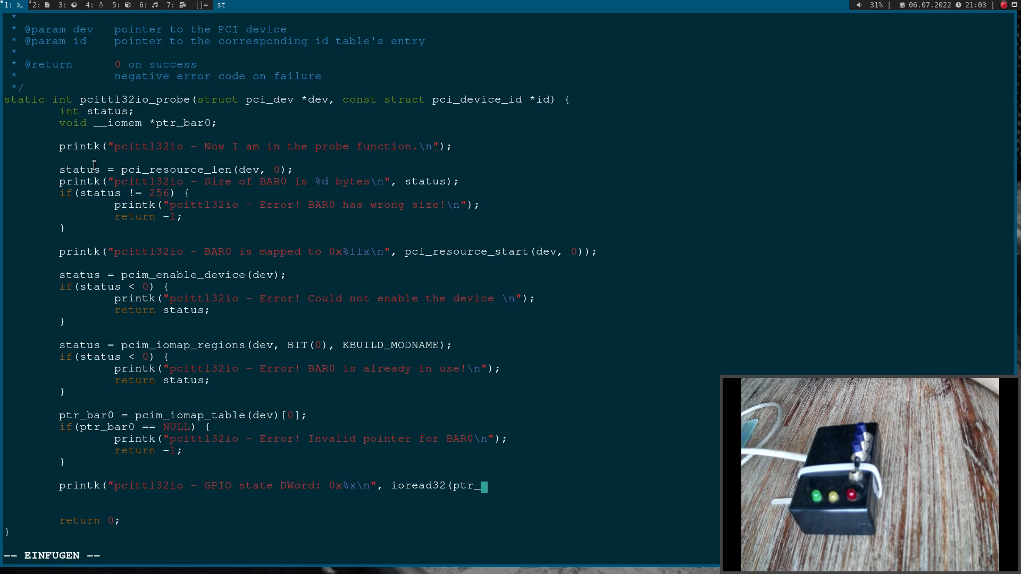
type("bar0 +")
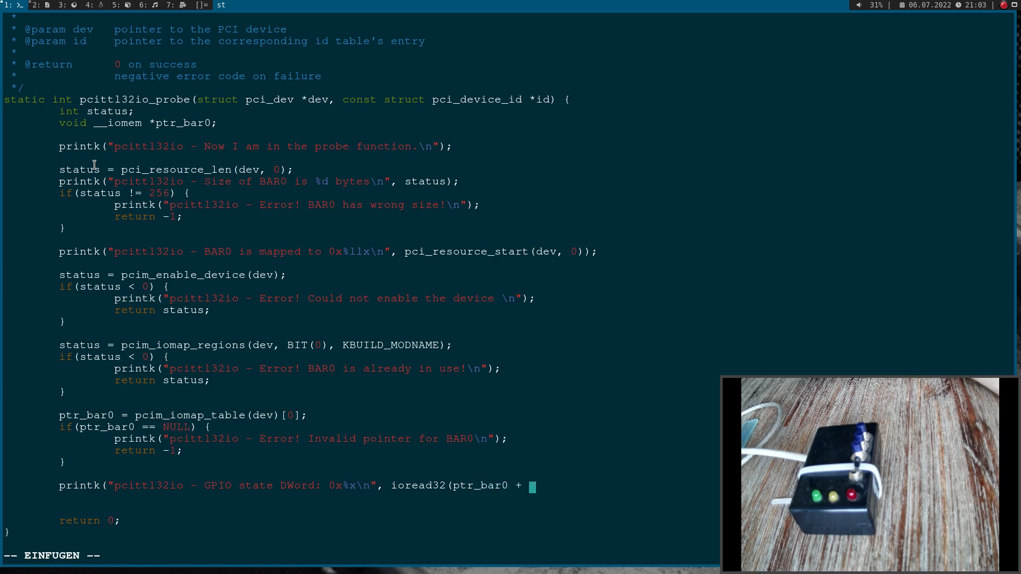
type("PCITTL32IO")
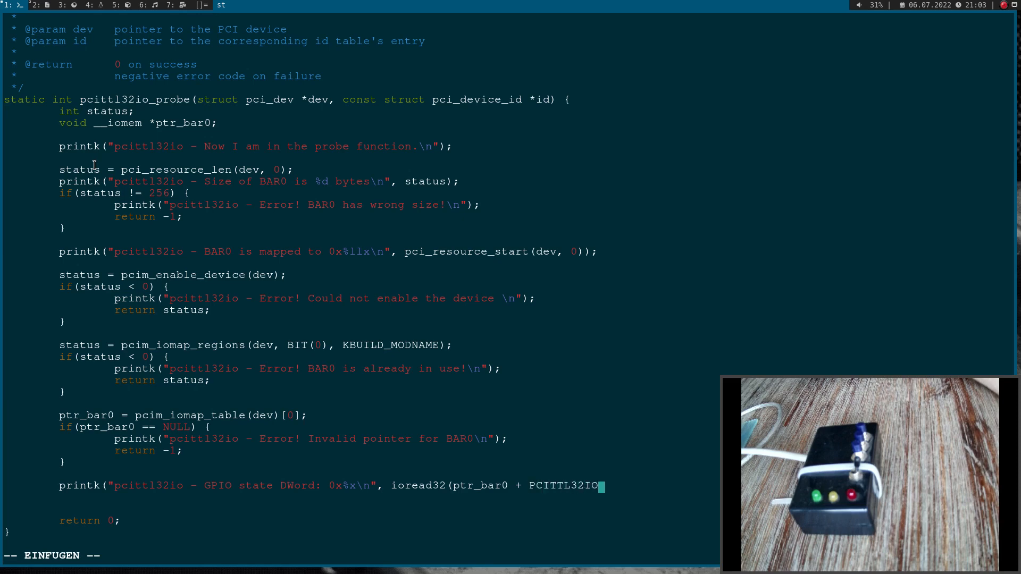
type("_OFFSET_I")
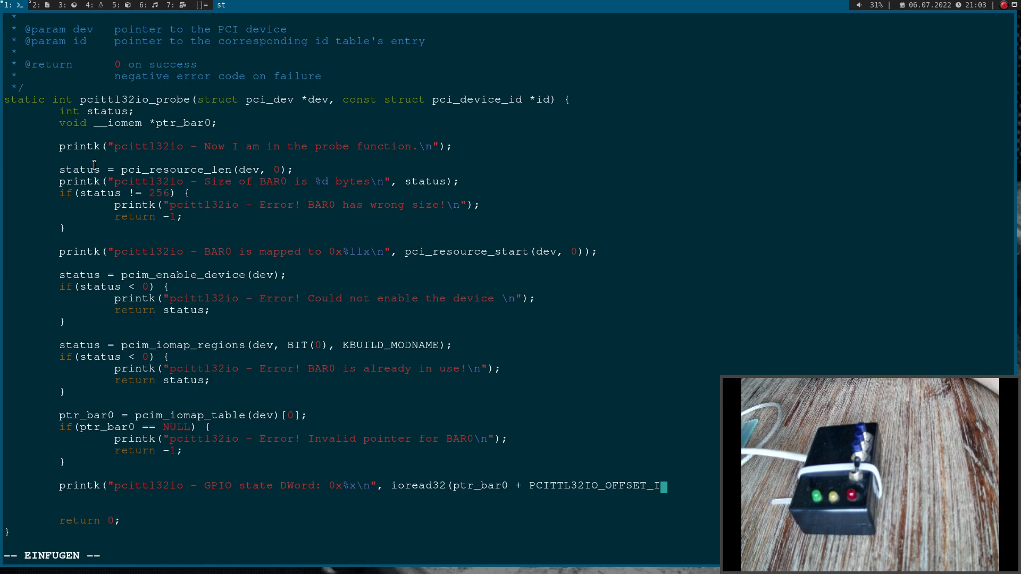
type("_STATE")
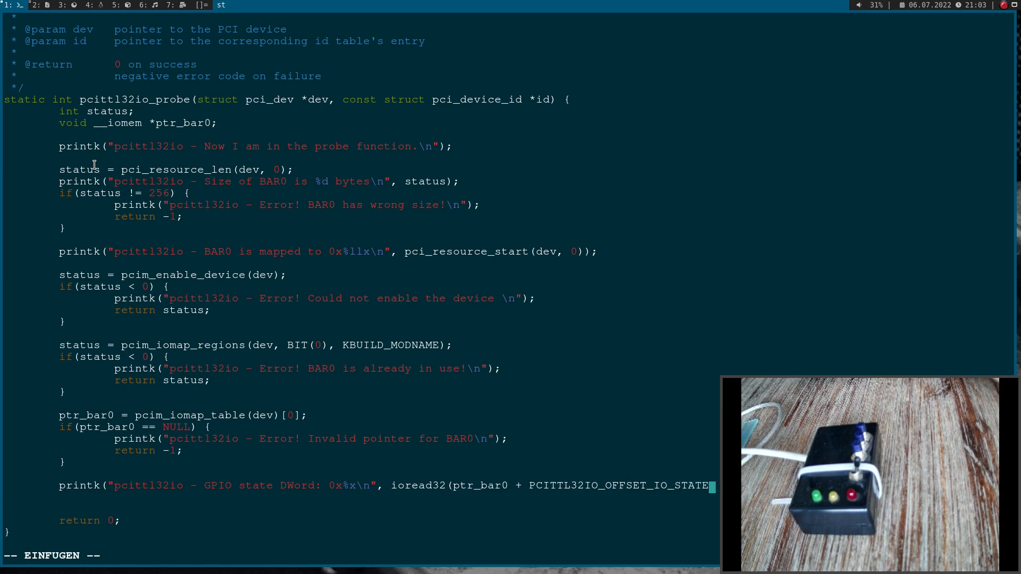
scroll("down", 3)
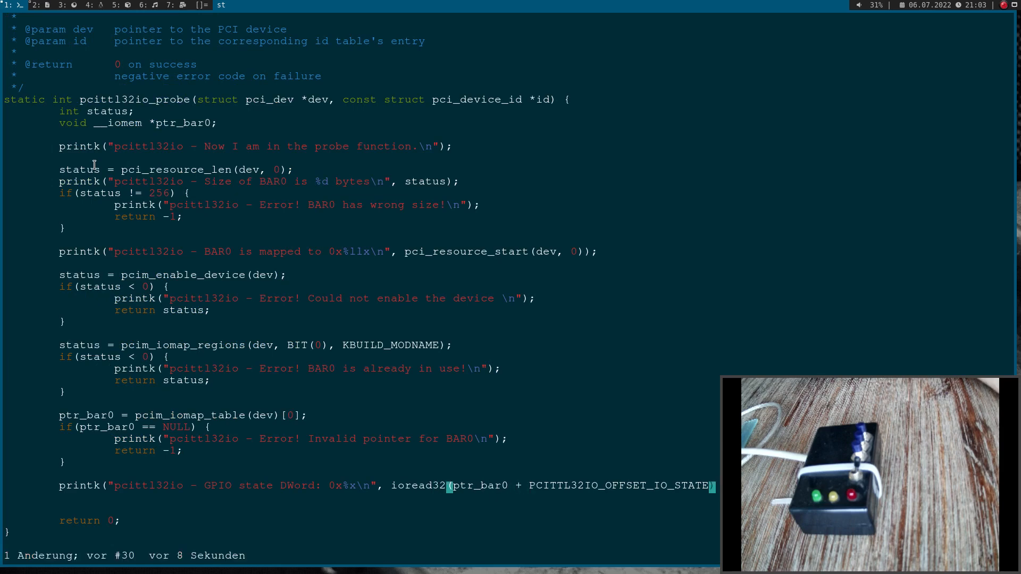
scroll("down", 3)
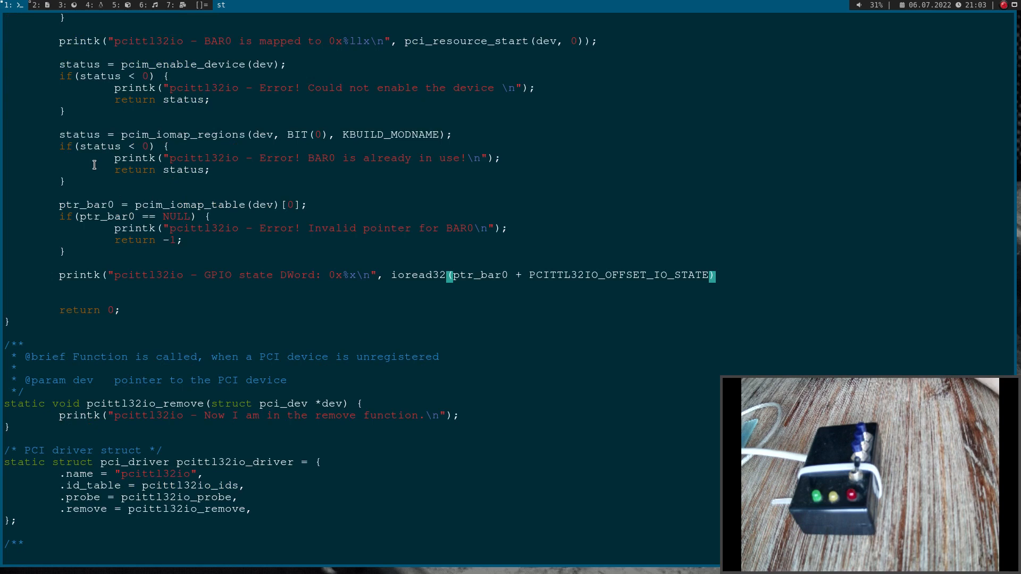
Step: Close the GPIO printk and start iowrite8(0x1, ptr_bar0 + ...)
type("));")
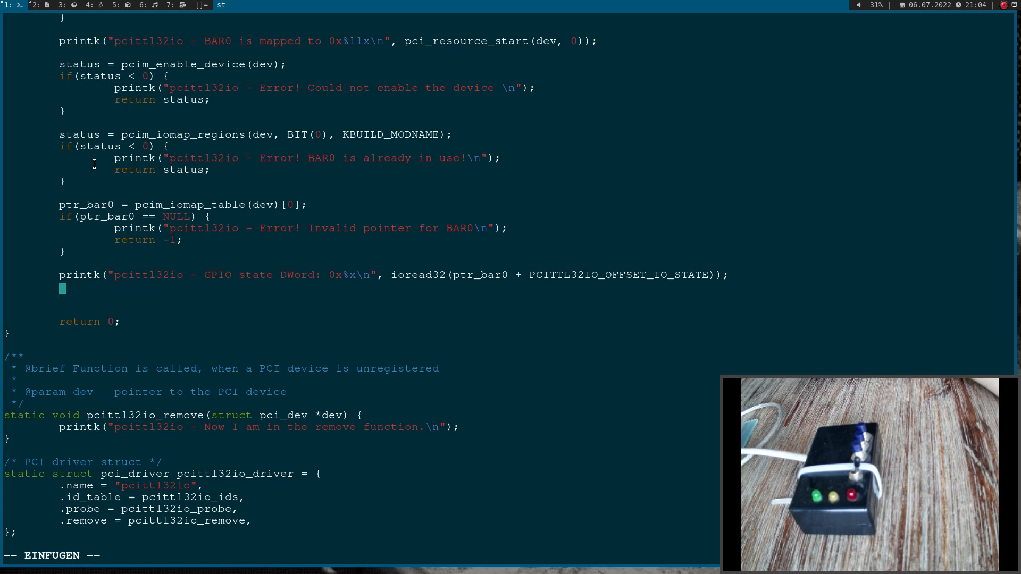
type("iowrite")
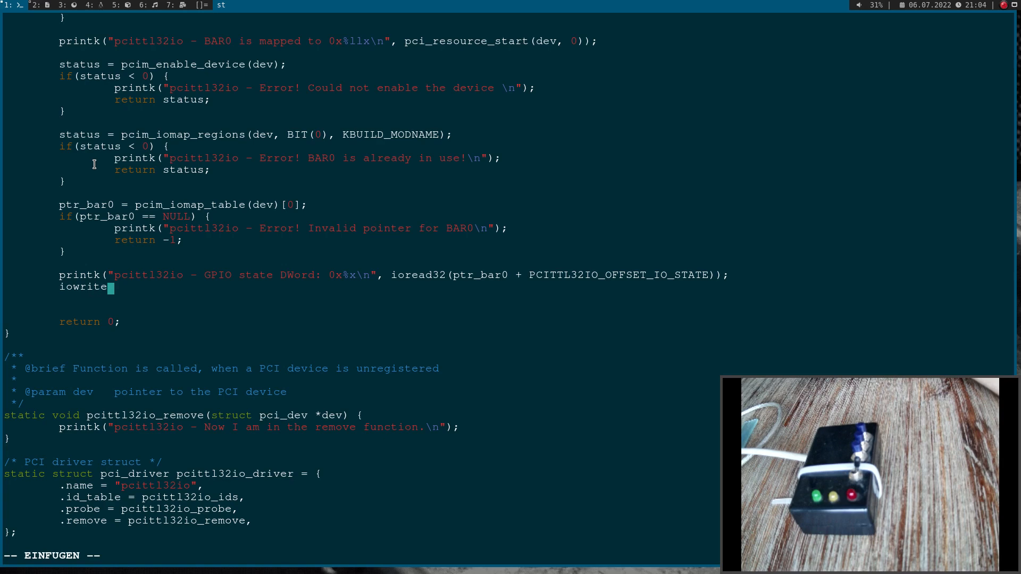
type("8(0x")
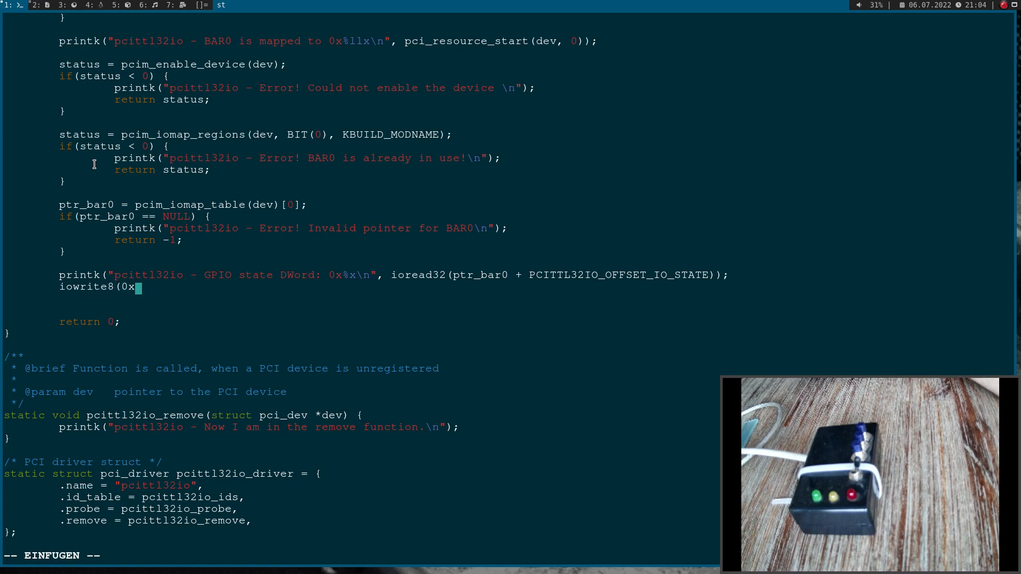
type("1,")
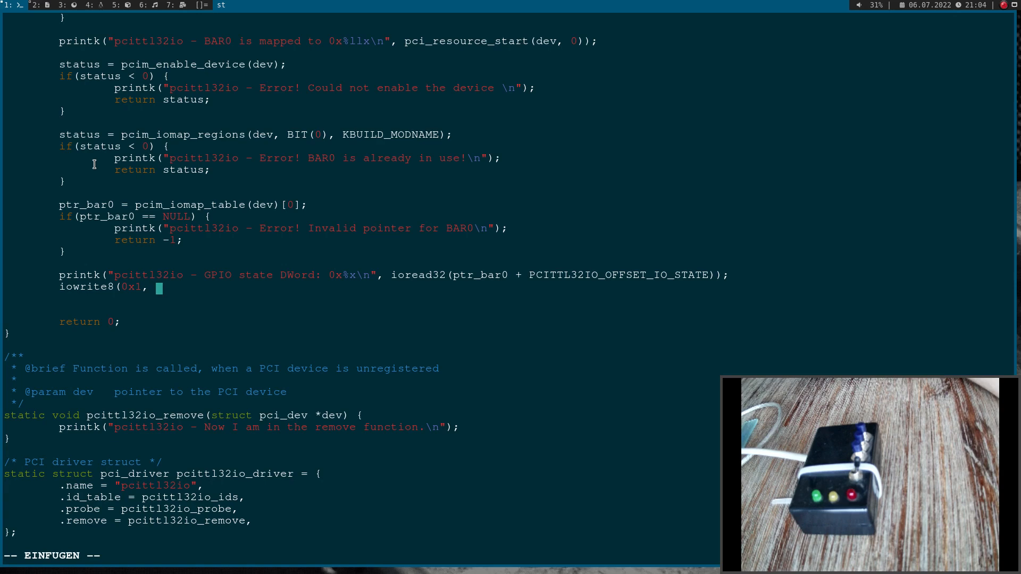
type("pt")
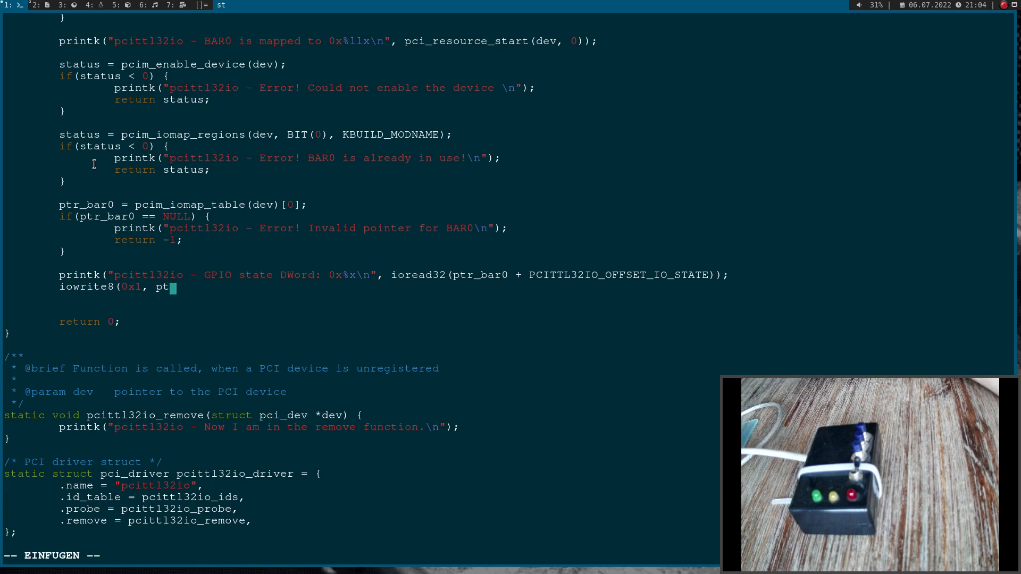
type("r_b")
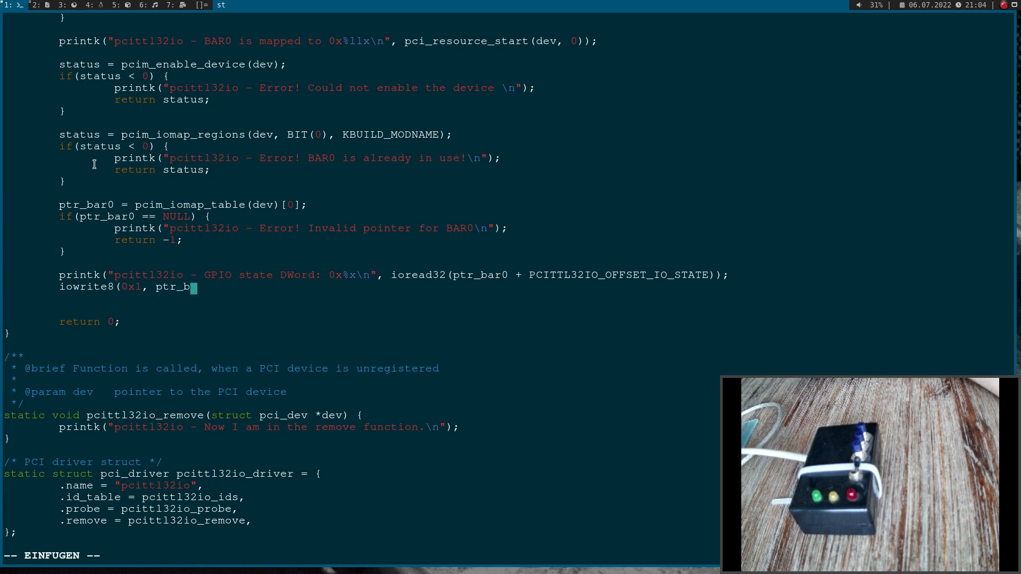
type("ar0 +")
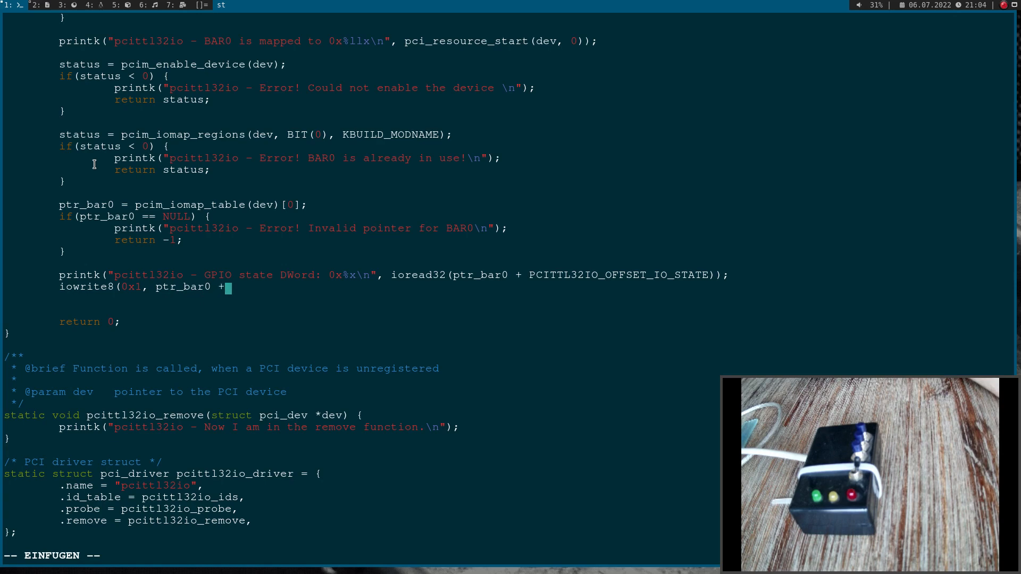
Step: Complete the iowrite8 target as ptr_bar0 + PCITTL32IO_OFFSET_DIRECTION
type("P")
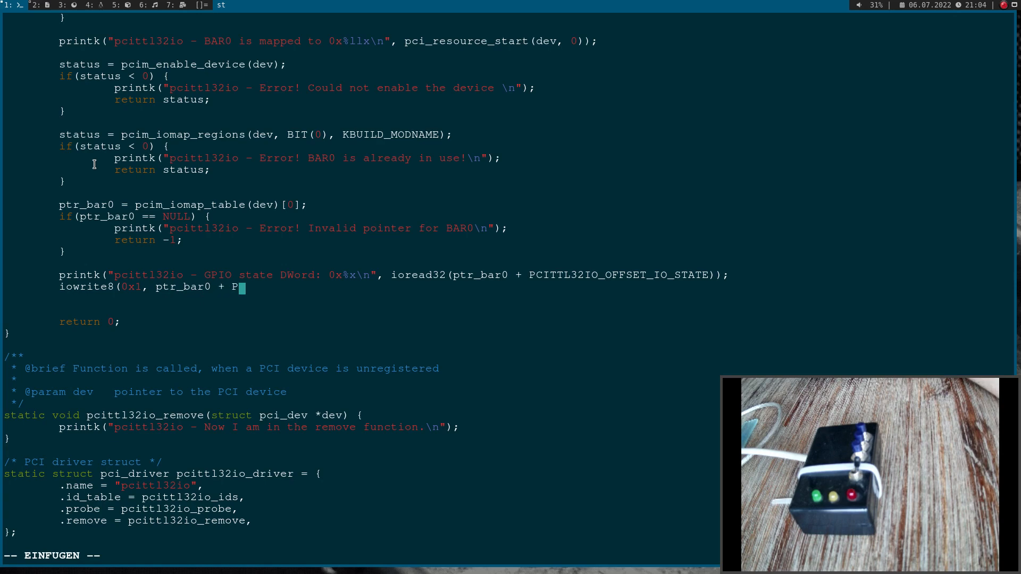
type("CITTL32IO")
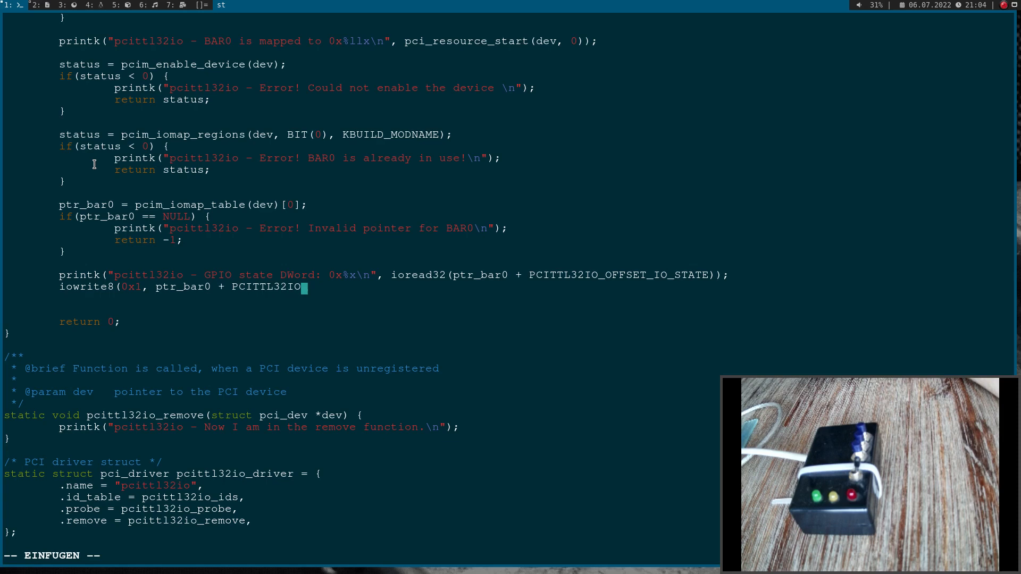
type("_OFFSET_DI")
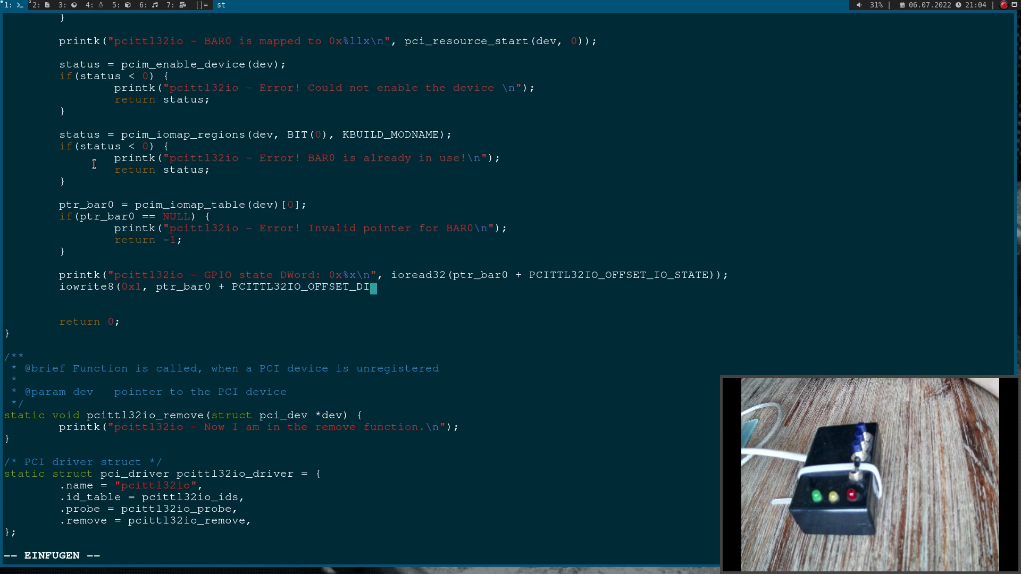
type("RECTION);")
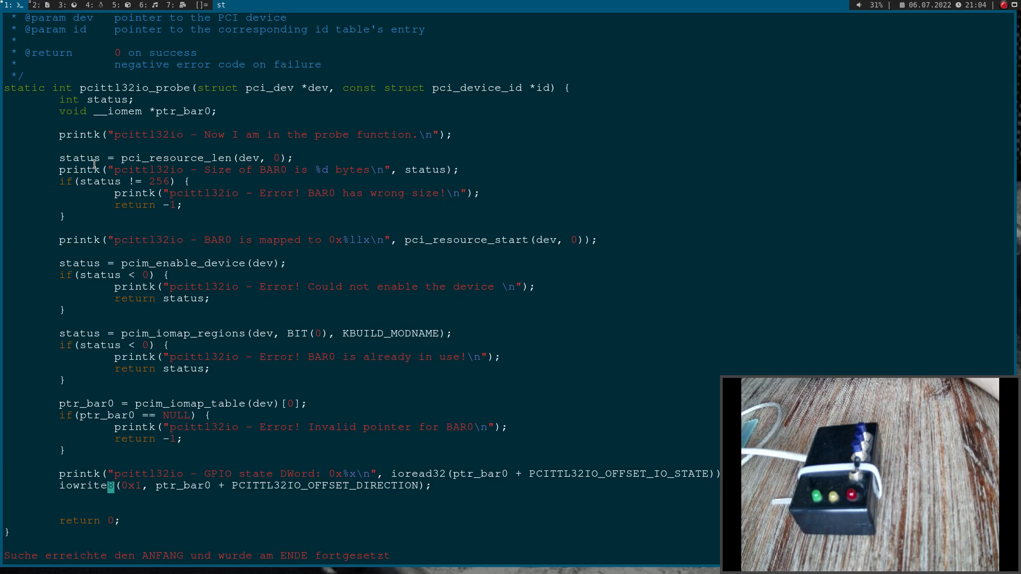
type("16")
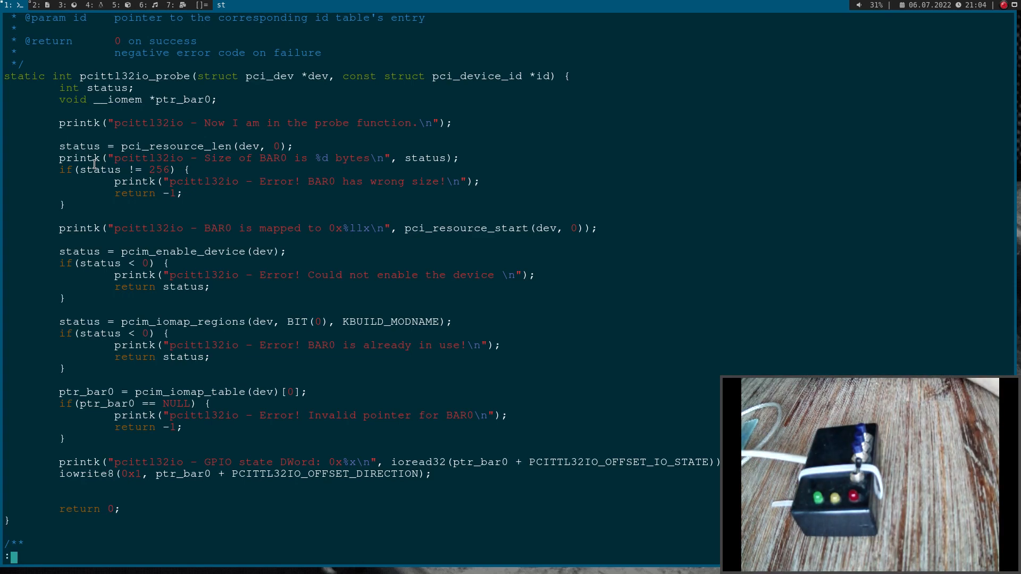
Step: Save and quit pcittl32io.c with :x, then build the module with make
type("x")
type("make")
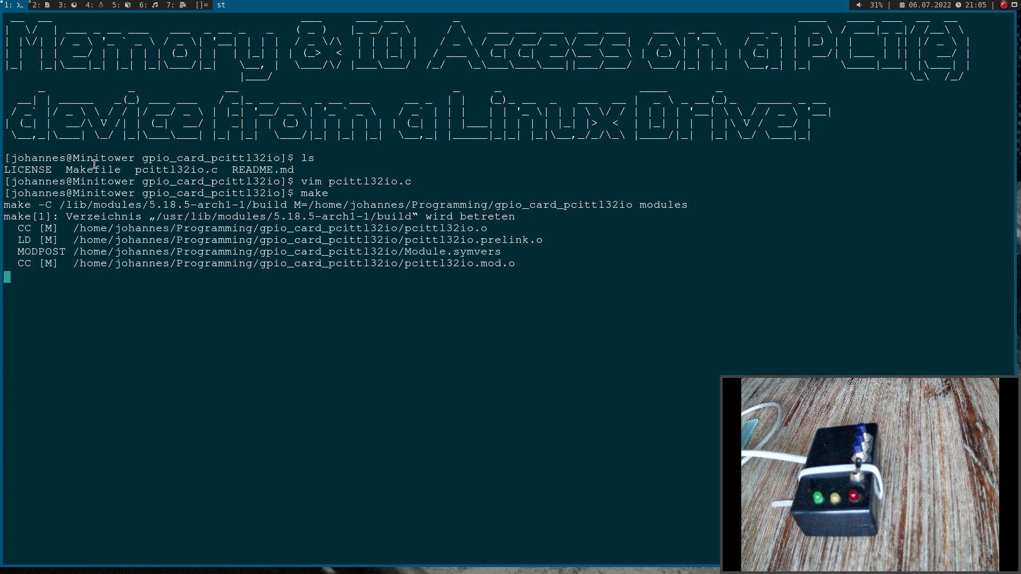
Step: Become root, insmod pcittl32io.ko to light the LEDs, and check dmesg | tail
type("su")
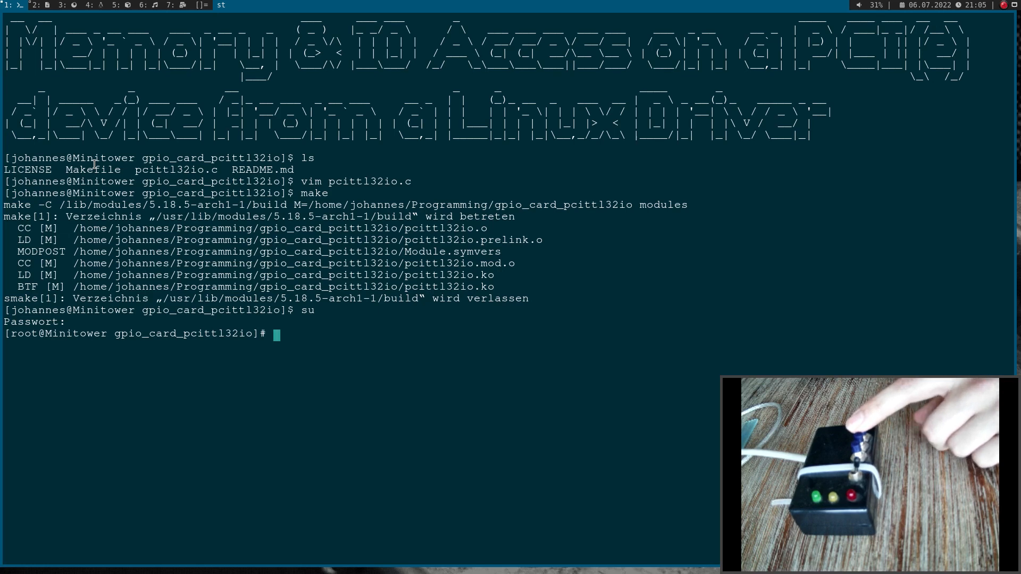
type("insmod")
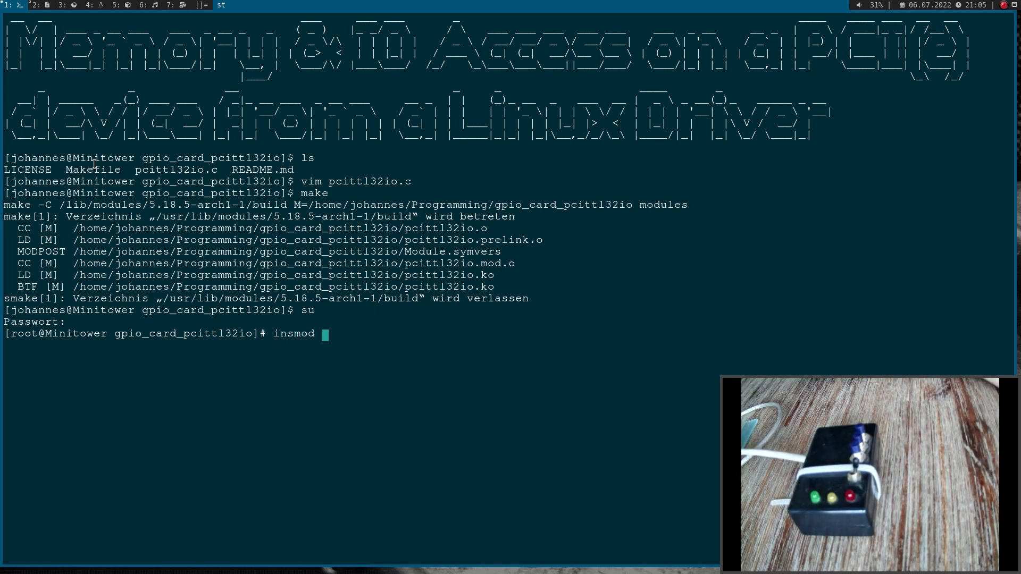
type("pcittl32io.ko")
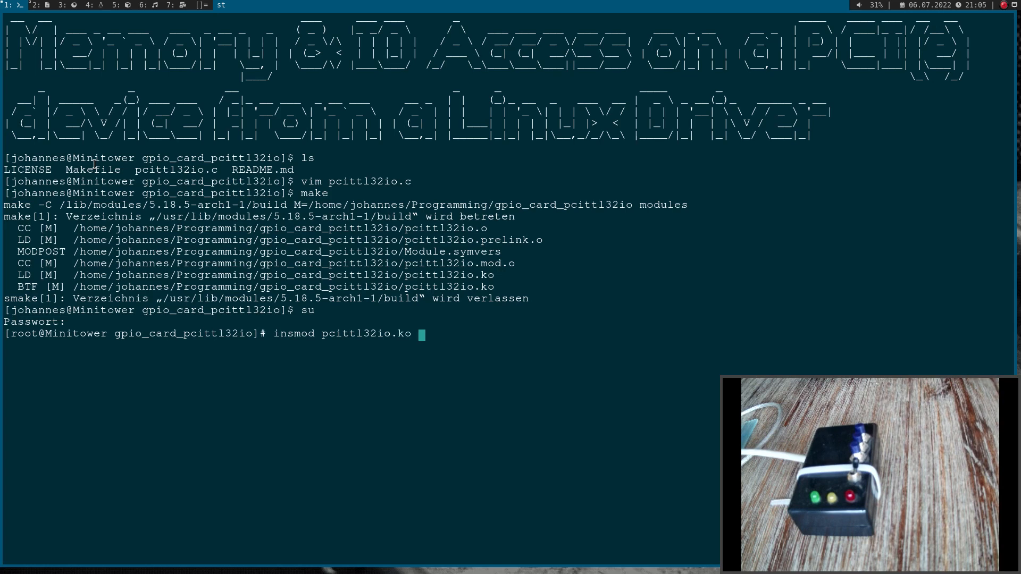
key("Return")
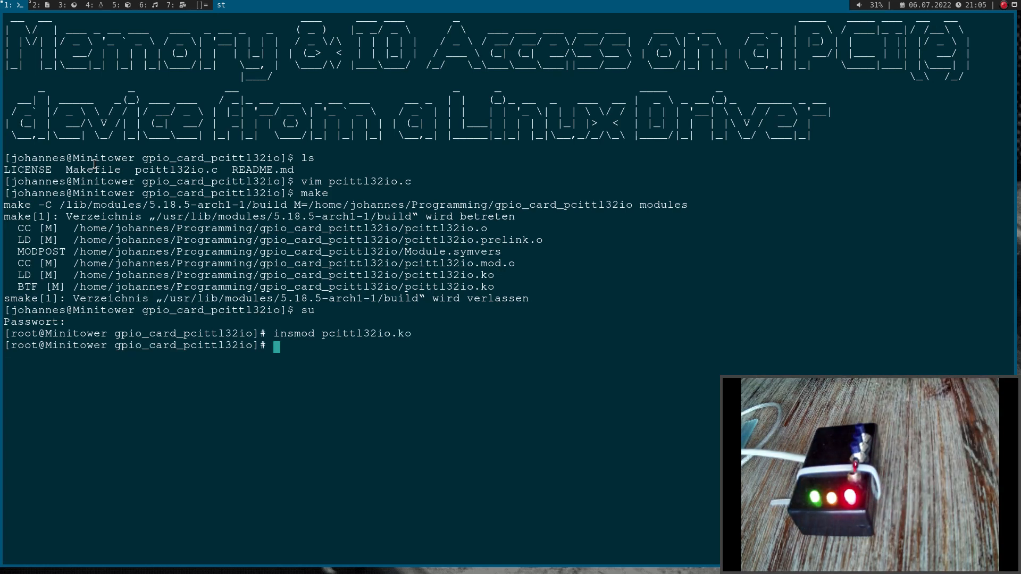
type("dmesg | tail")
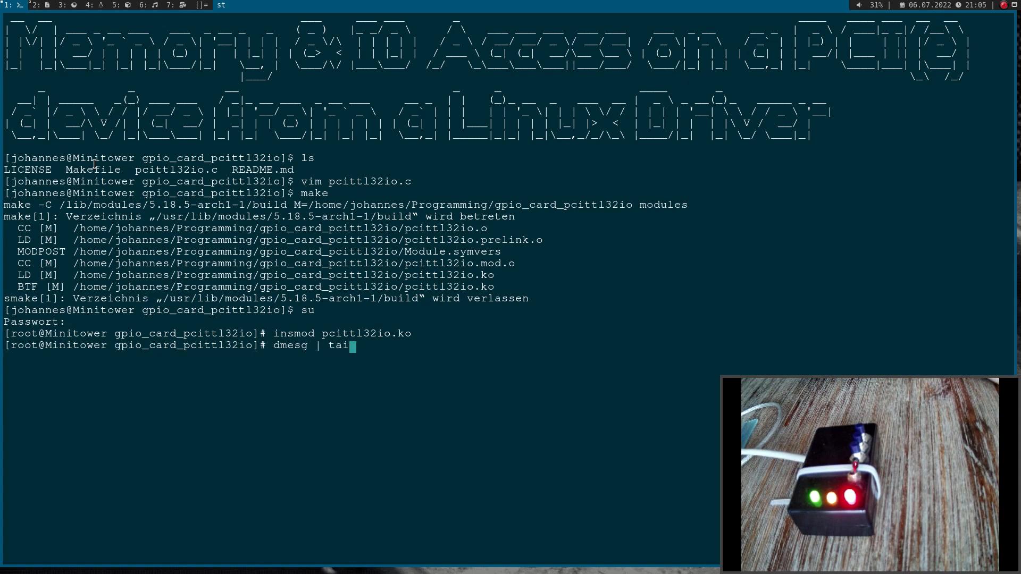